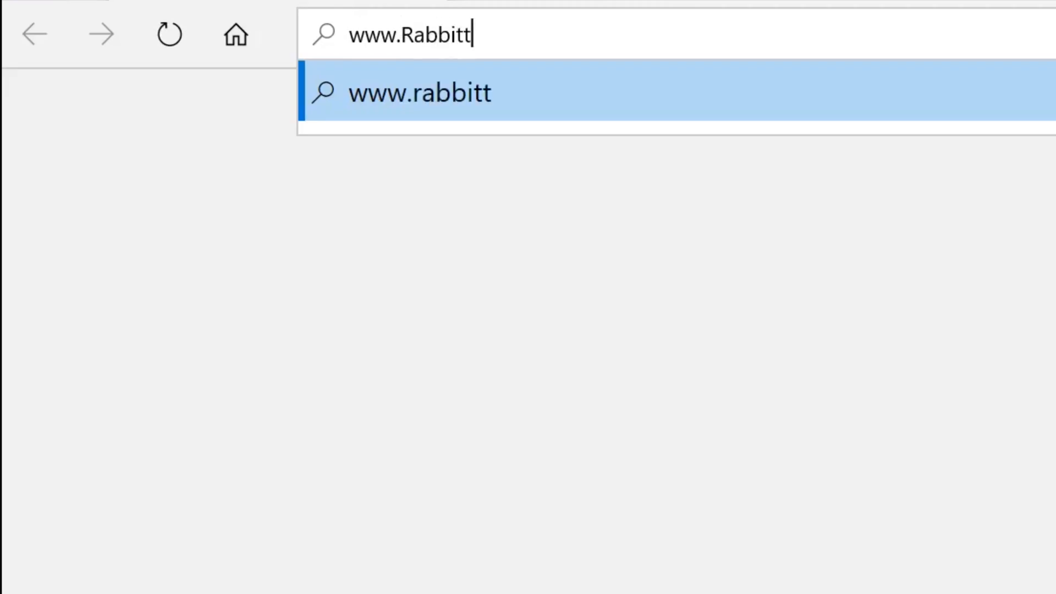
- Enter the address 'Design.net' into the Edge address bar
type("Design.net")
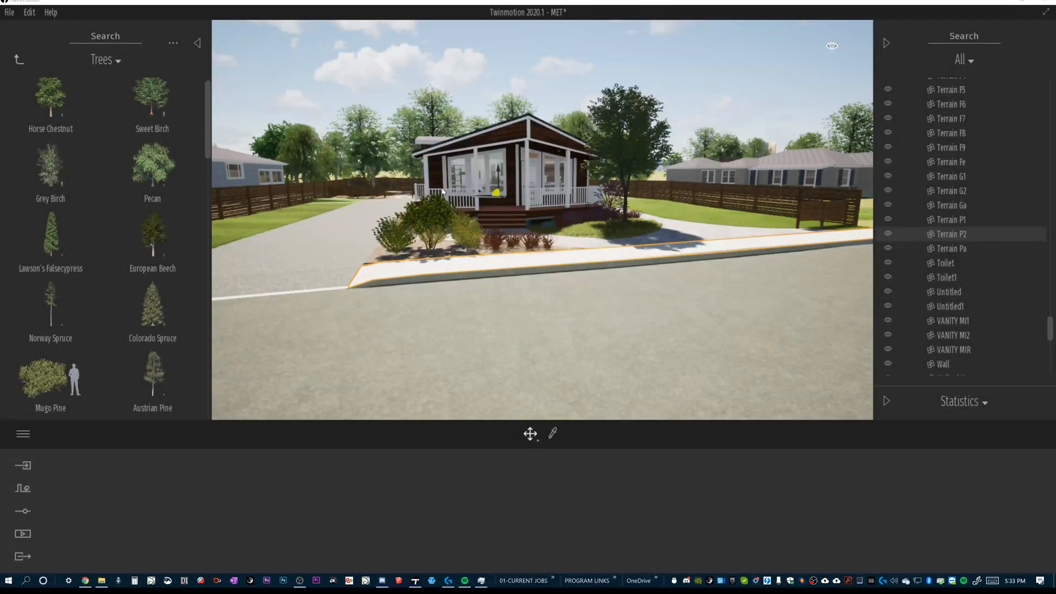
mouse_move(349, 251)
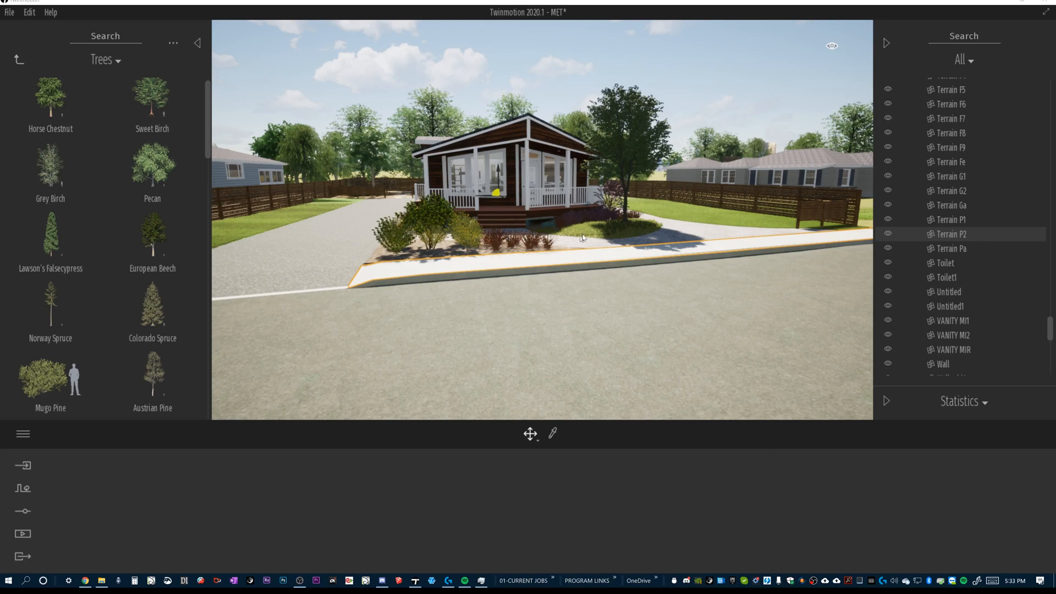
mouse_move(458, 242)
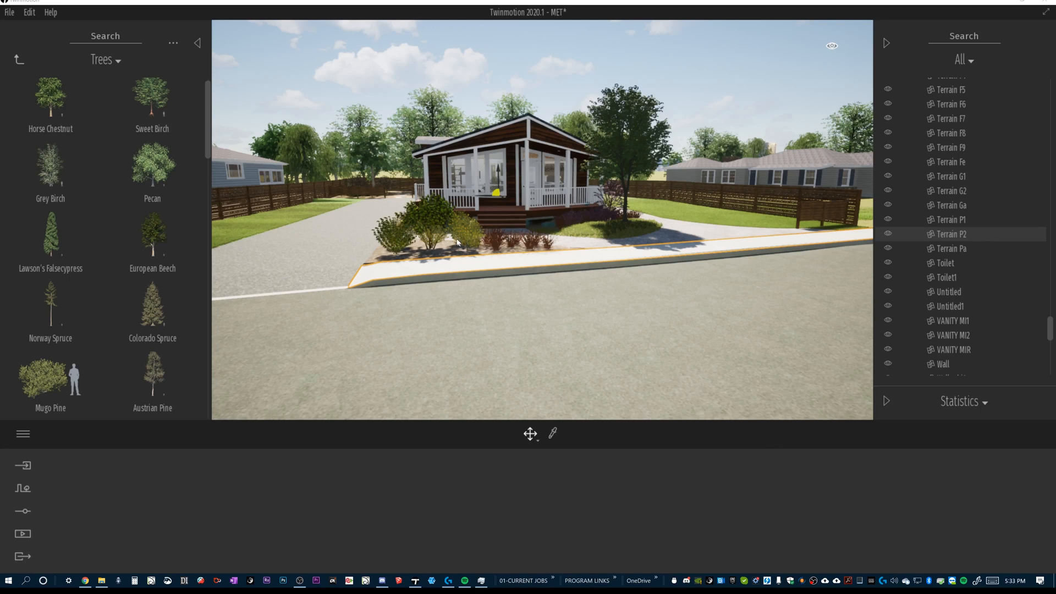
mouse_move(469, 255)
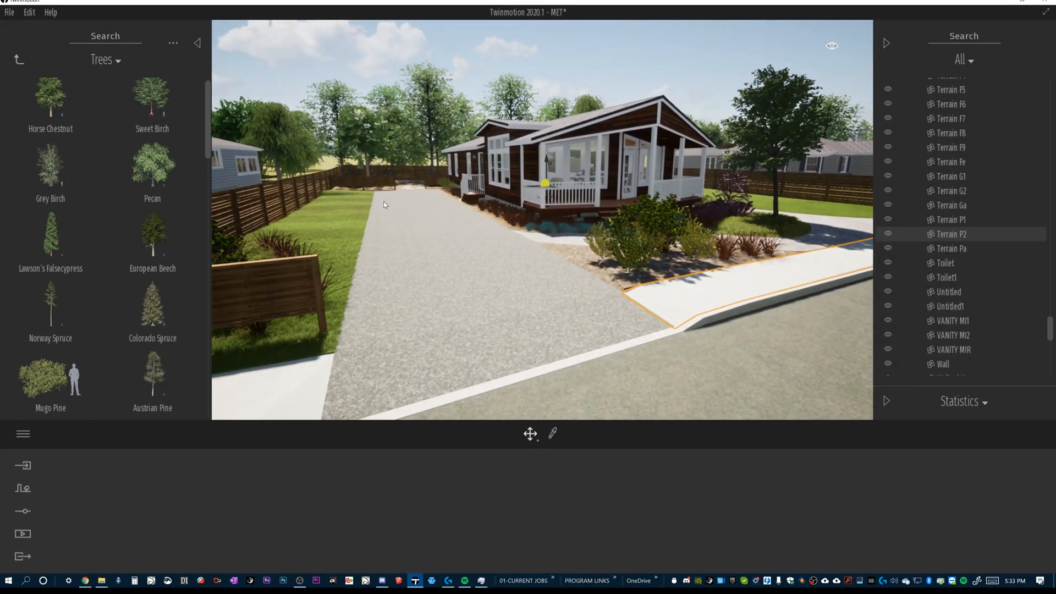
- Scroll the scene list toward the Driveway object beside the house
scroll("down", 3)
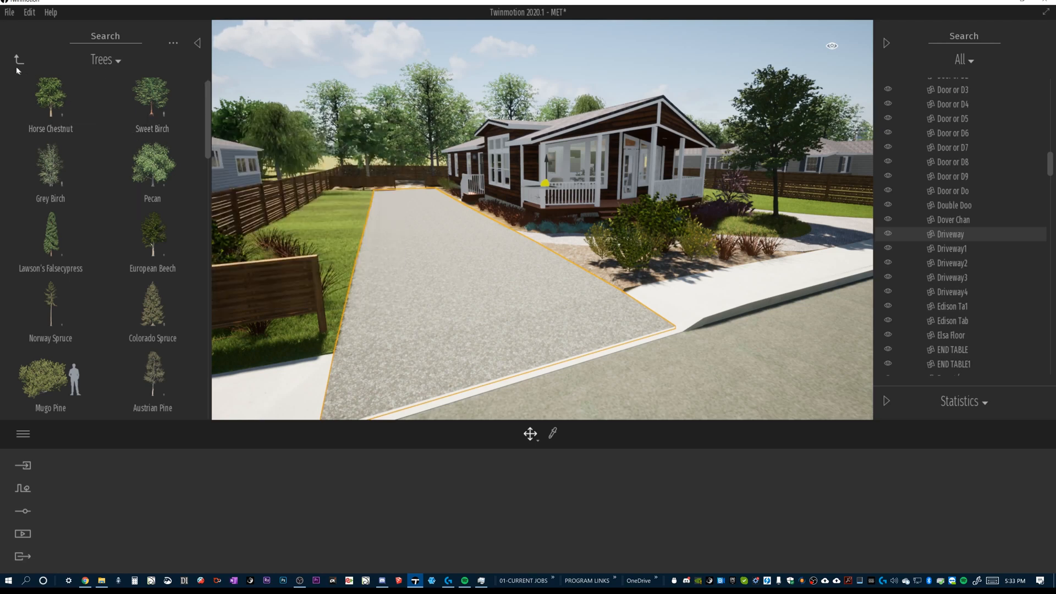
- From Ground > Manmade, try Old cobblestone then apply Smooth cobblestone to the driveway
left_click(19, 59)
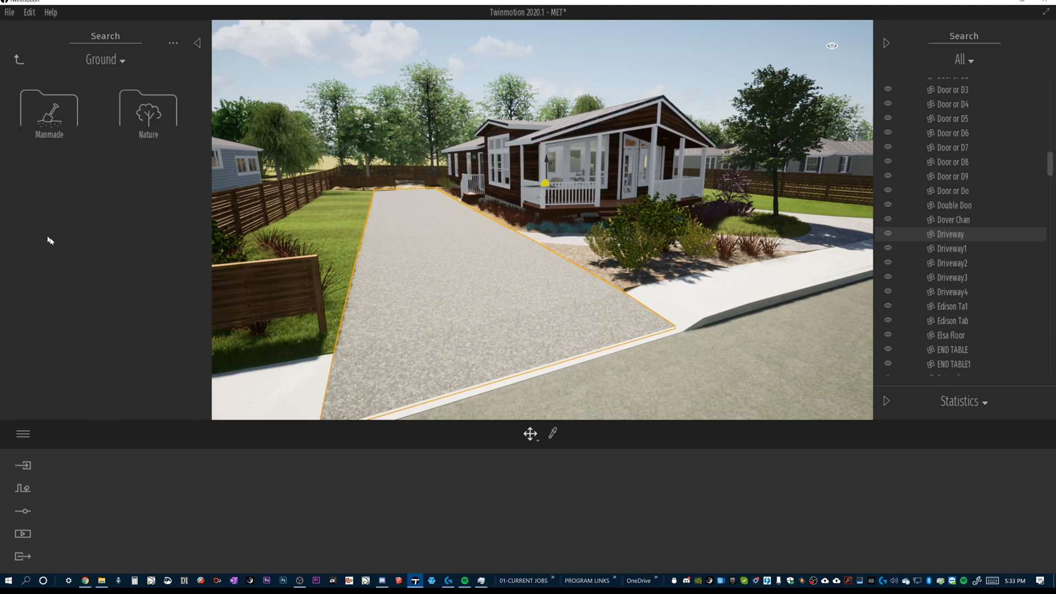
left_click(48, 108)
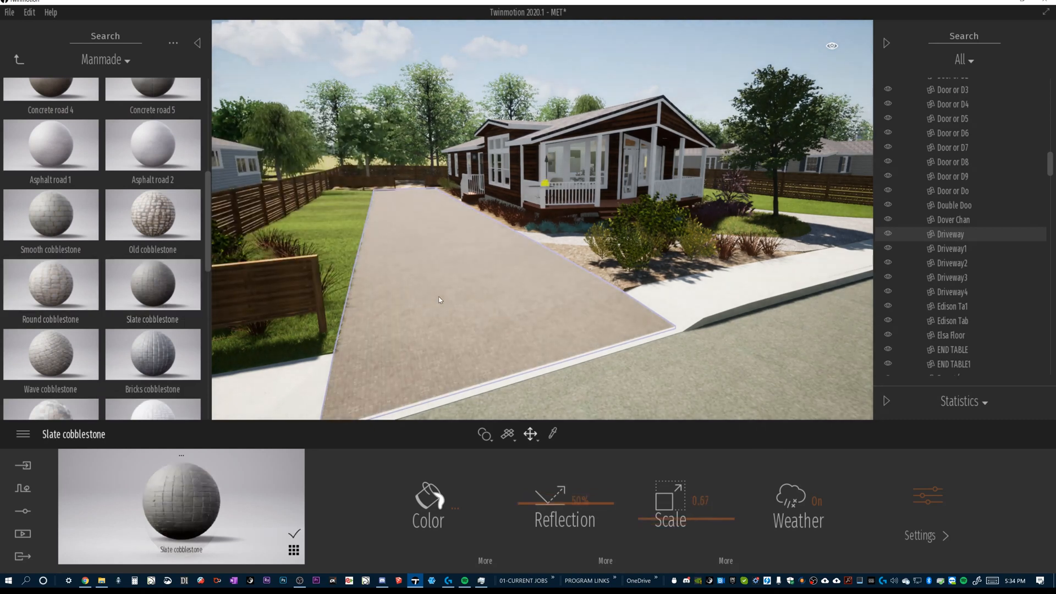
left_click(152, 215)
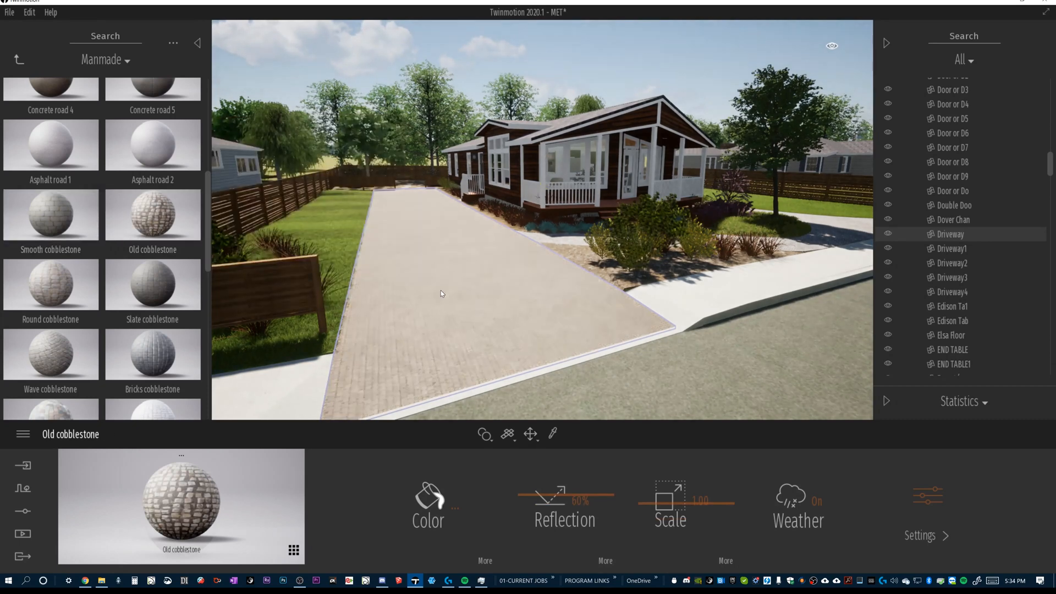
left_click(51, 215)
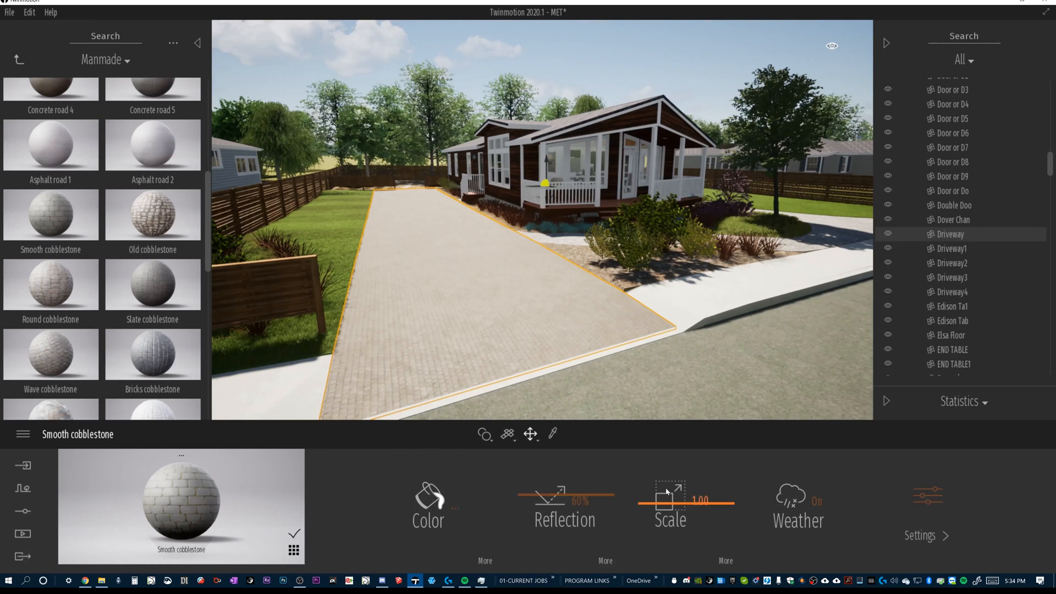
- Raise the cobblestone material Scale to 3.20 for bigger paving stones
left_click_drag(670, 501, 647, 501)
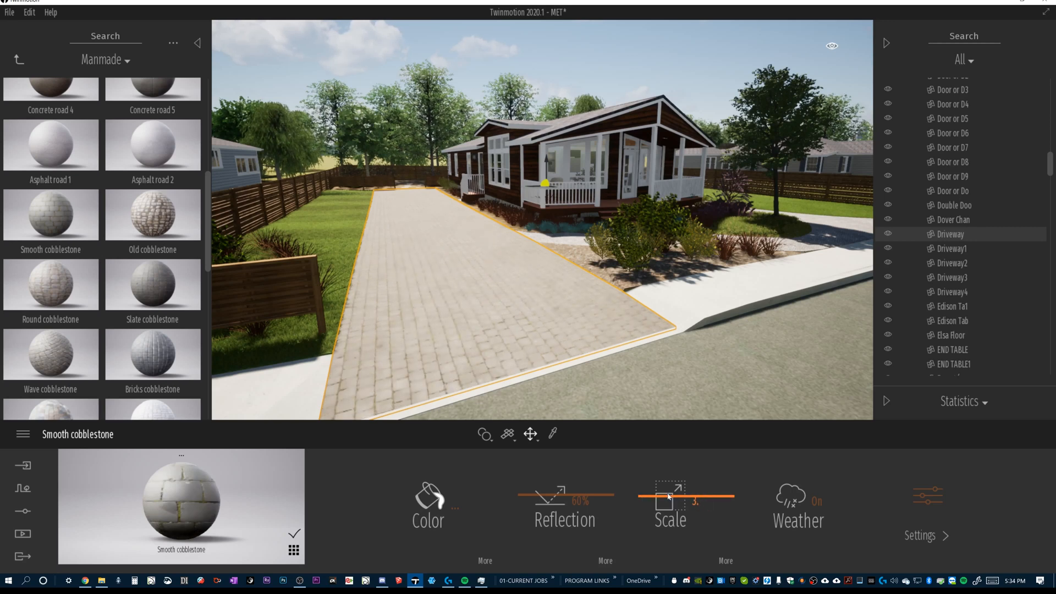
left_click_drag(694, 501, 701, 500)
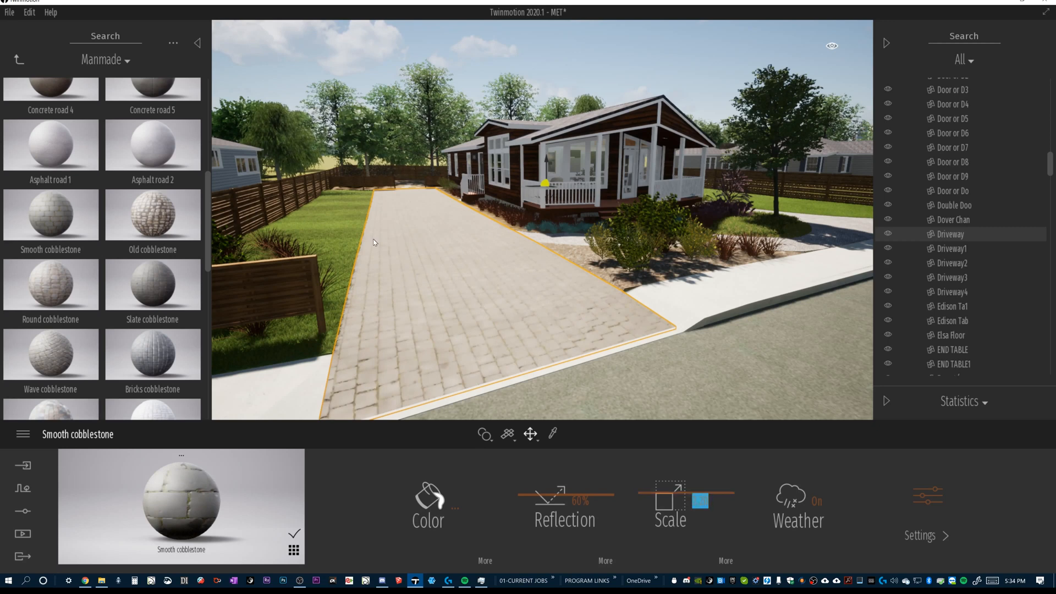
mouse_move(602, 331)
type("3.2")
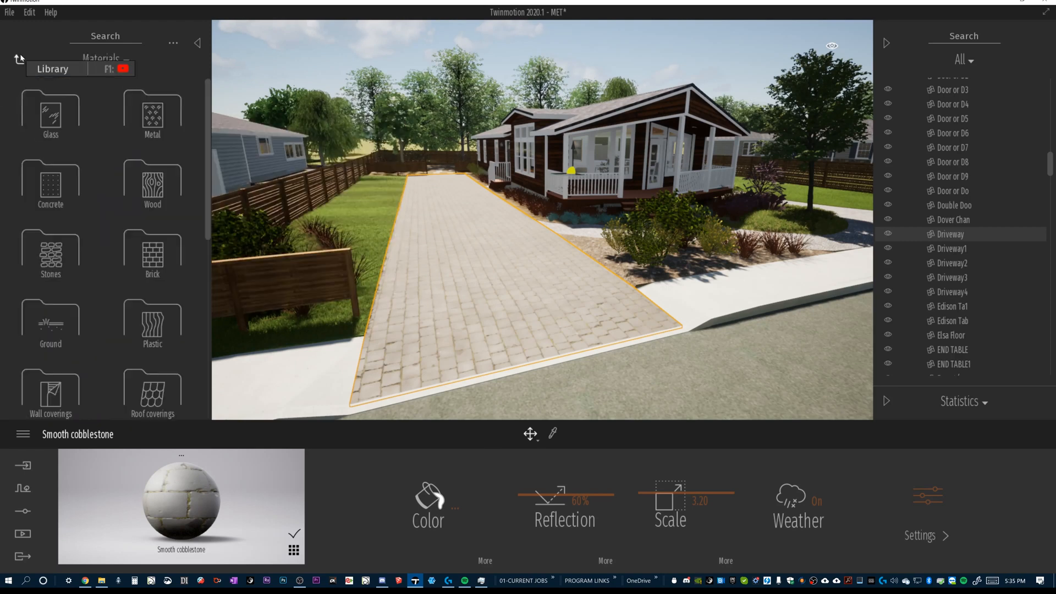
- From Objects > Decals, place a Zebra crossing decal and browse further down the collection
left_click(18, 59)
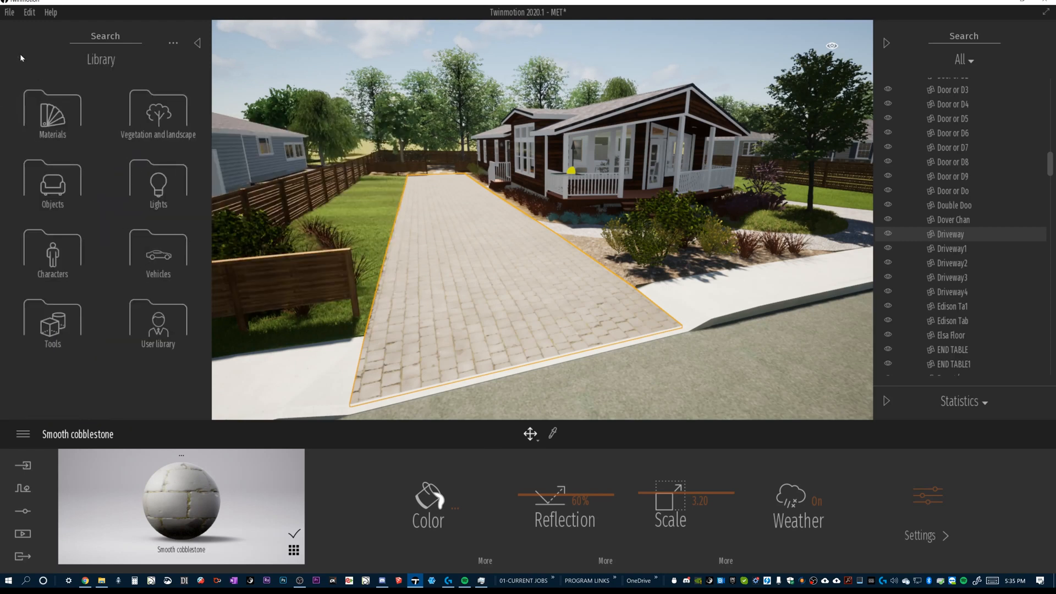
left_click(52, 182)
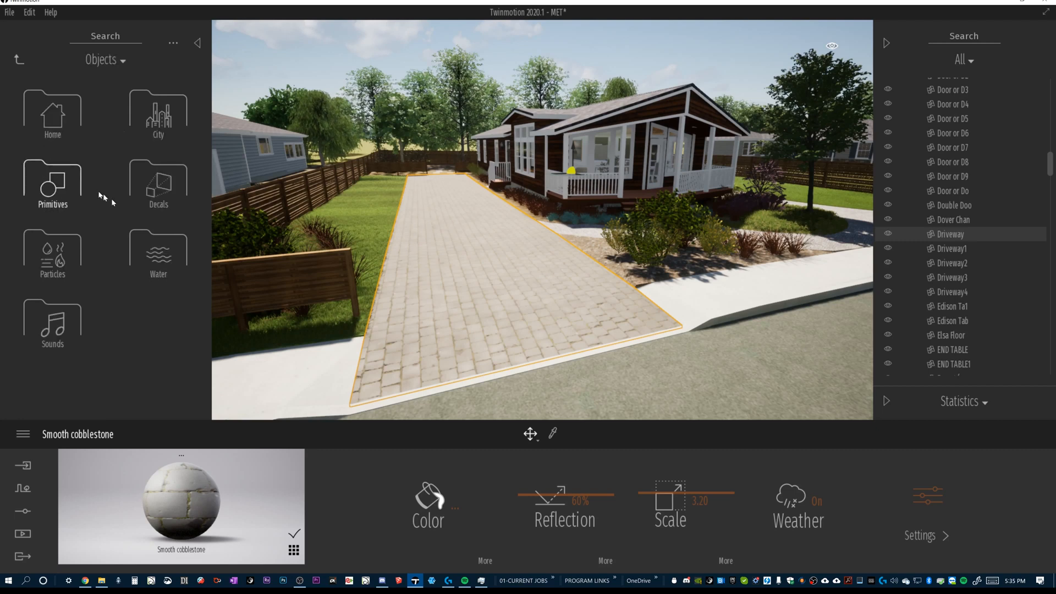
left_click(157, 181)
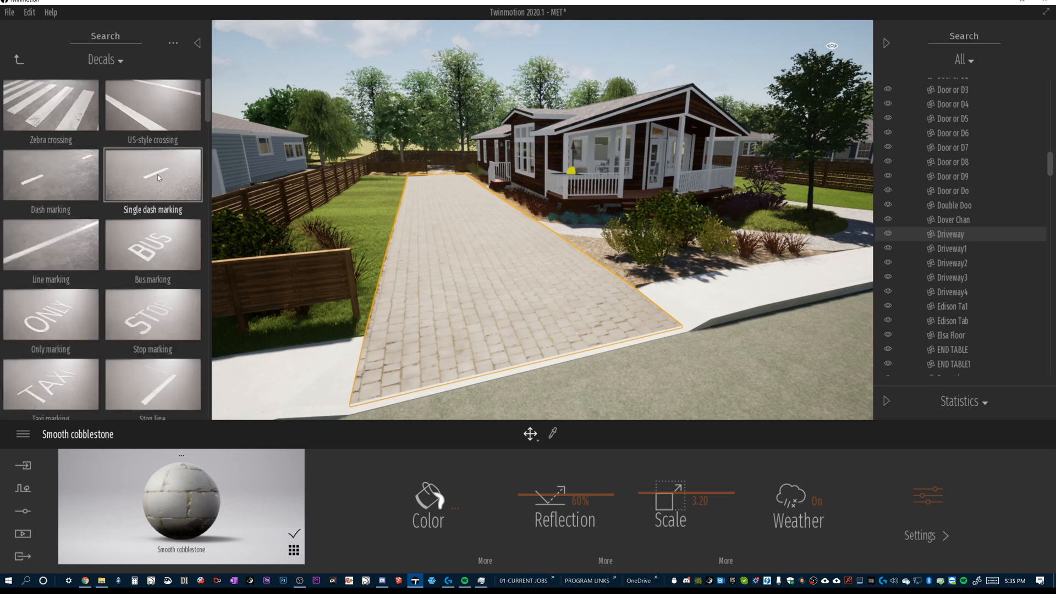
left_click(50, 105)
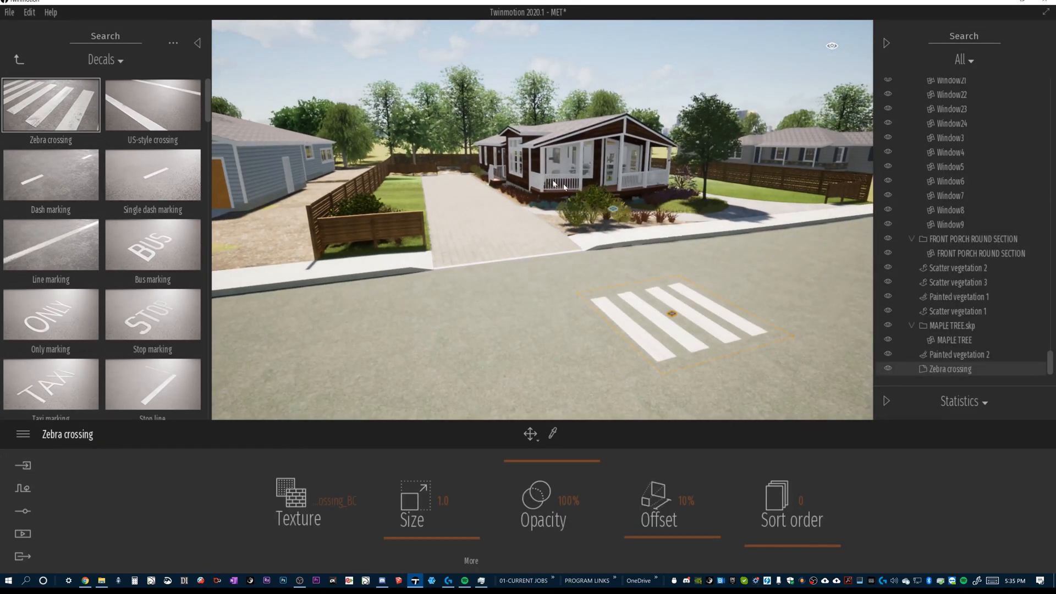
mouse_move(330, 131)
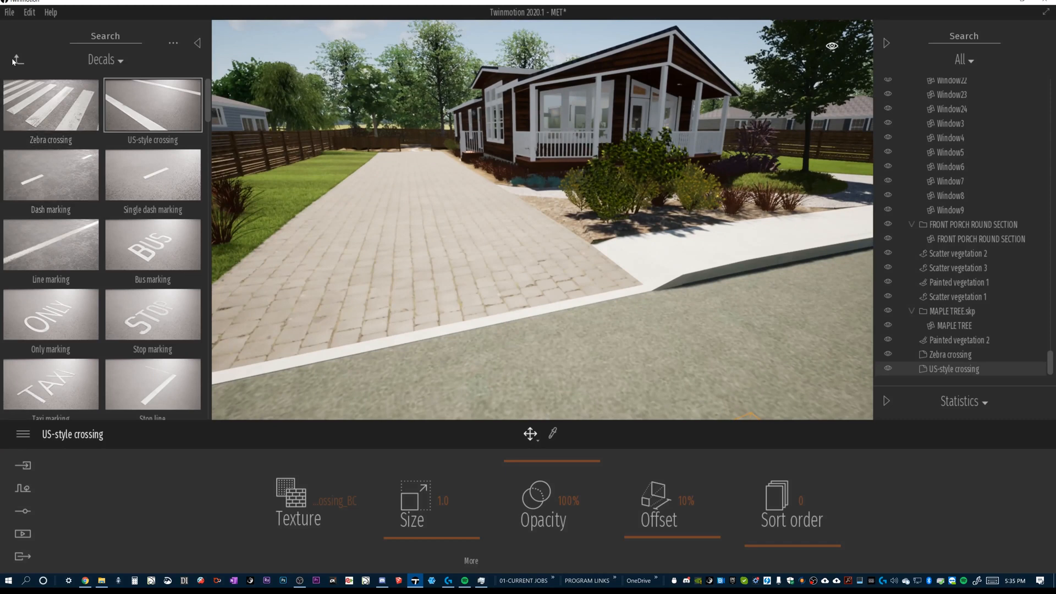
scroll("down", 3)
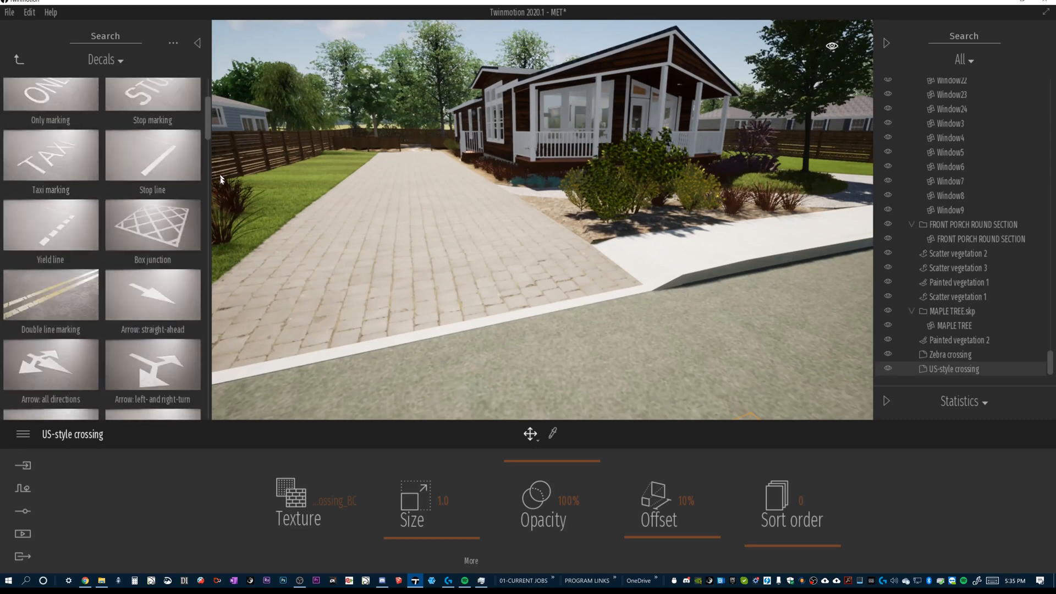
scroll("down", 3)
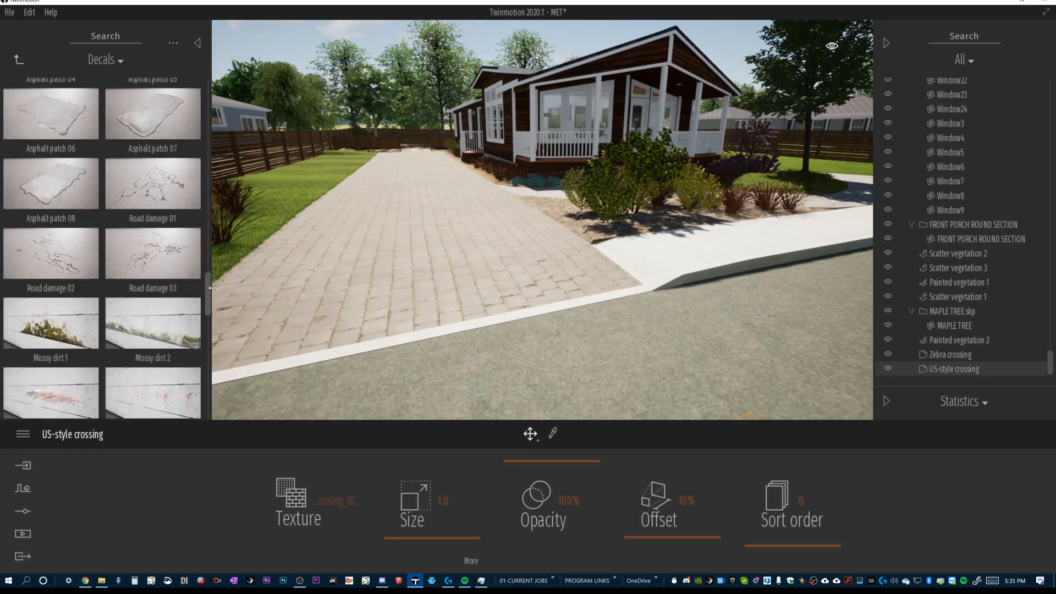
- Place Road damage 01 mid-drive and Road damage 02 near the street edge of the driveway
left_click(152, 165)
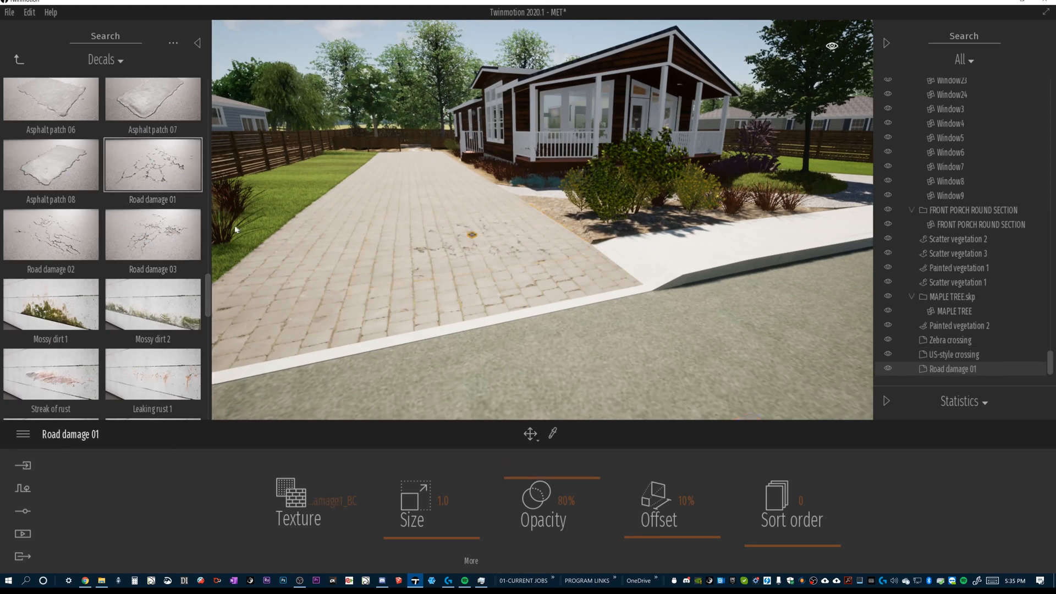
left_click(466, 236)
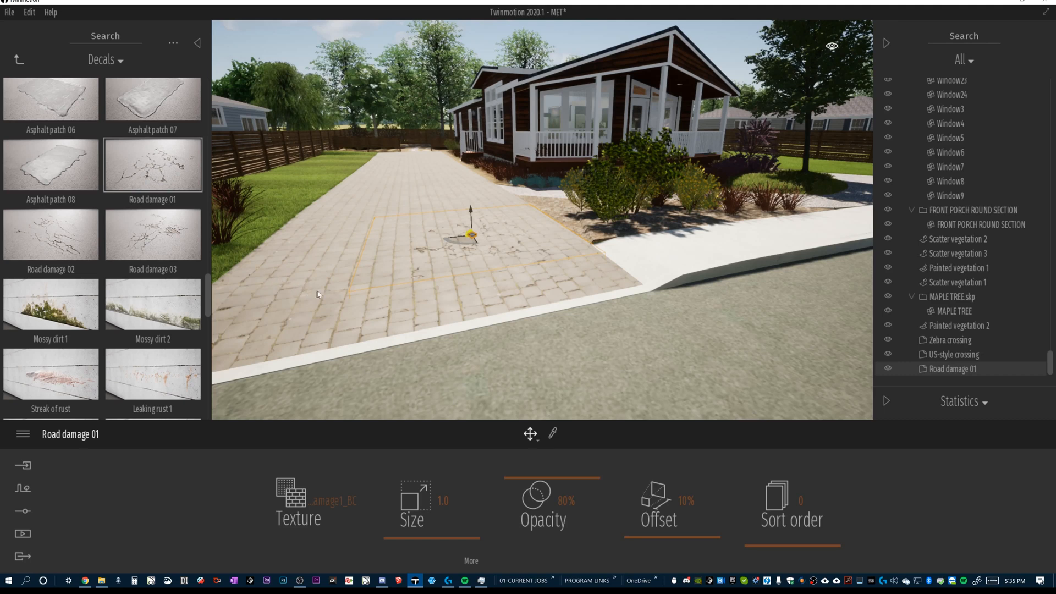
left_click(50, 233)
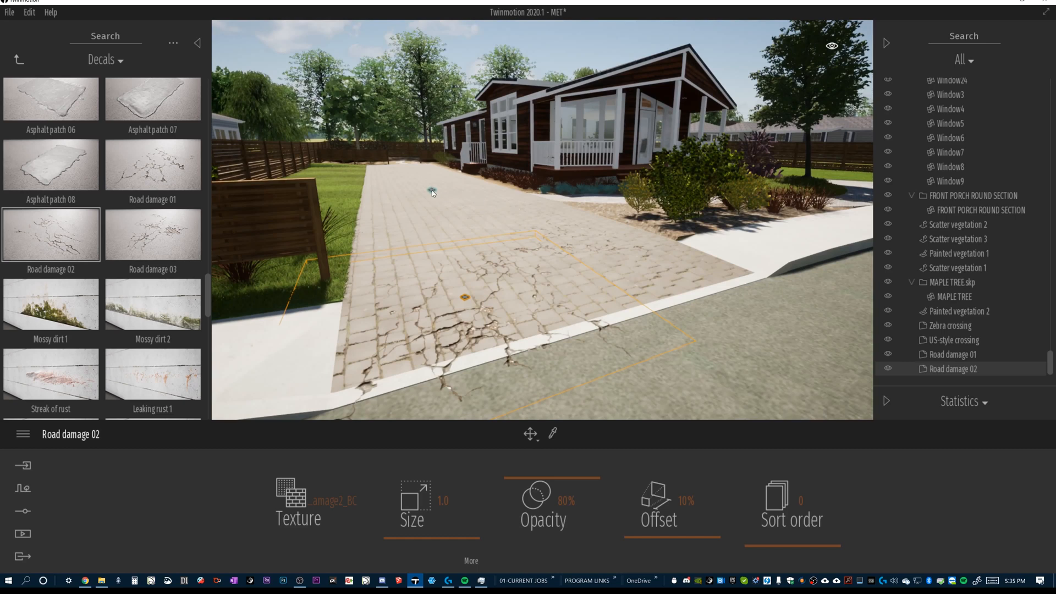
mouse_move(431, 210)
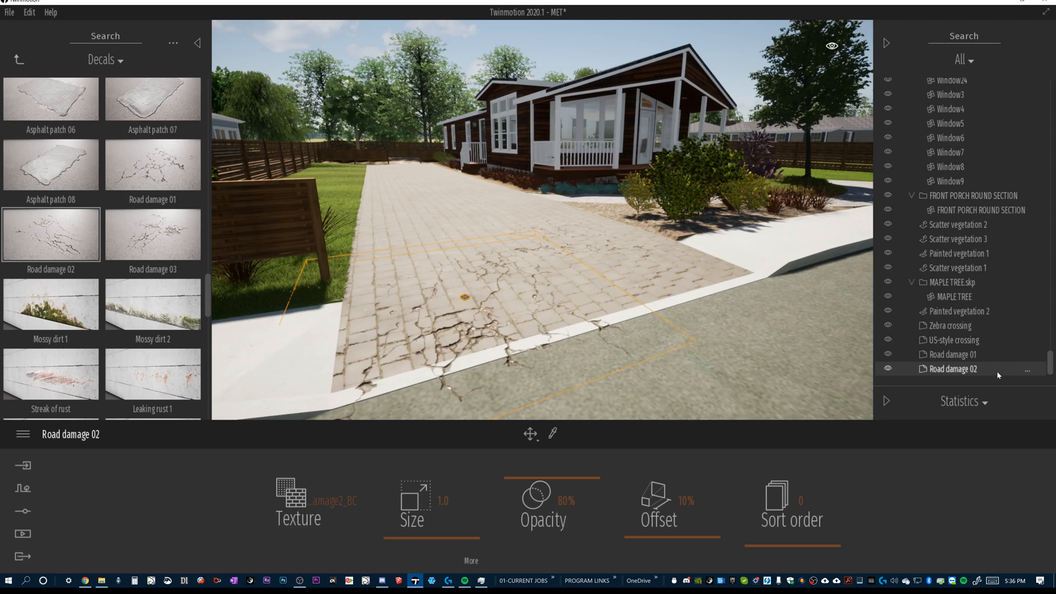
- Delete the Road damage 02 decal and isolate the Driveway object on its own
right_click(953, 368)
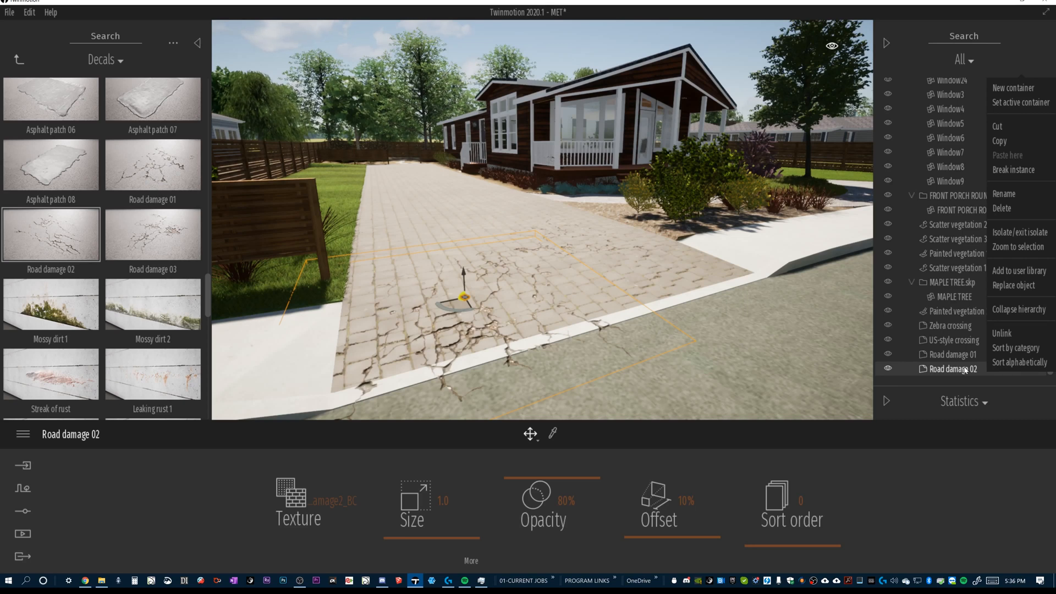
mouse_move(1003, 208)
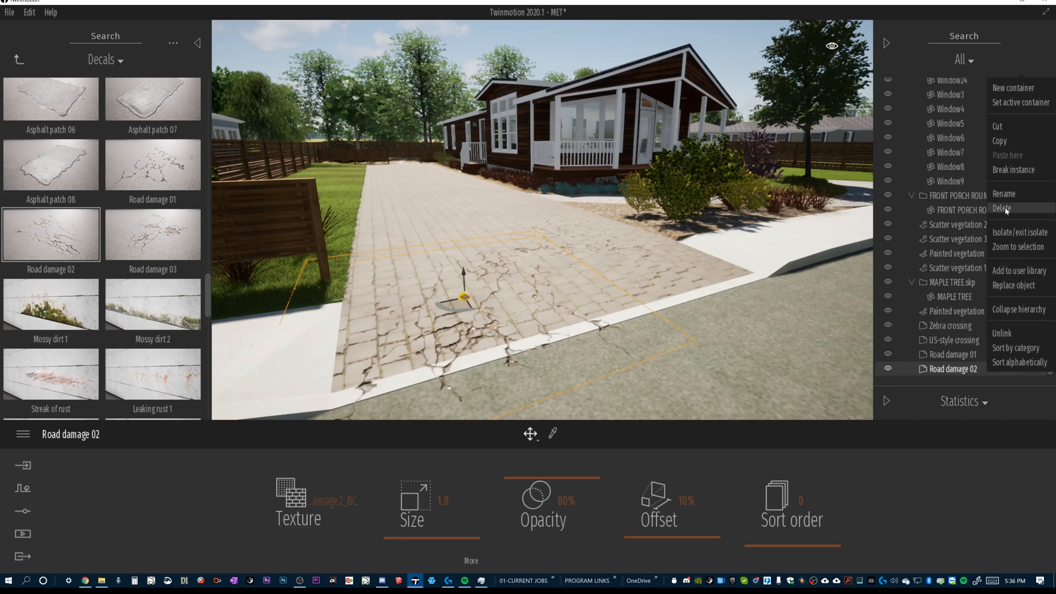
left_click(1003, 209)
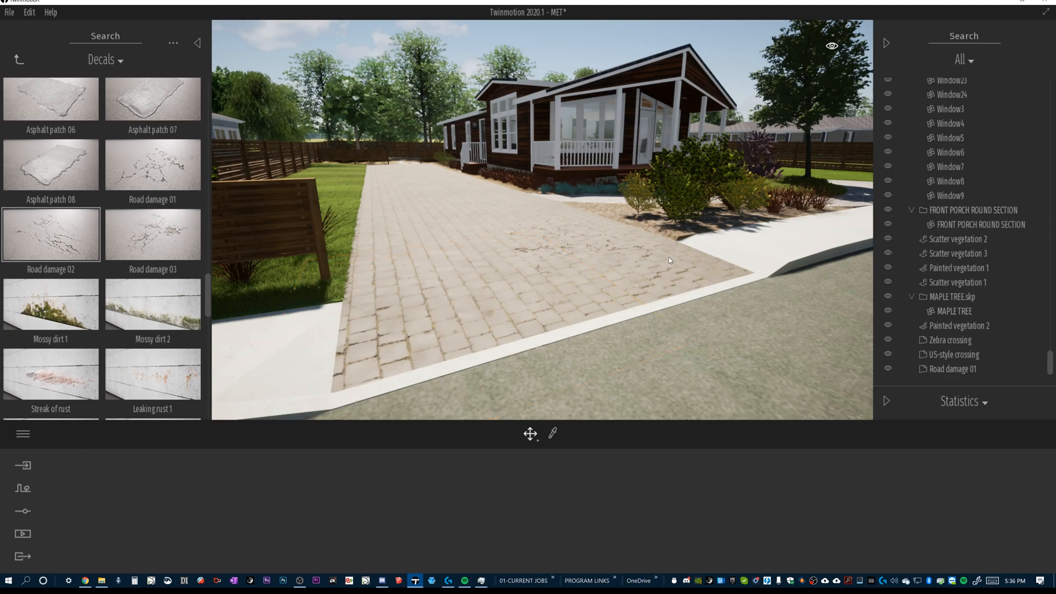
left_click(951, 233)
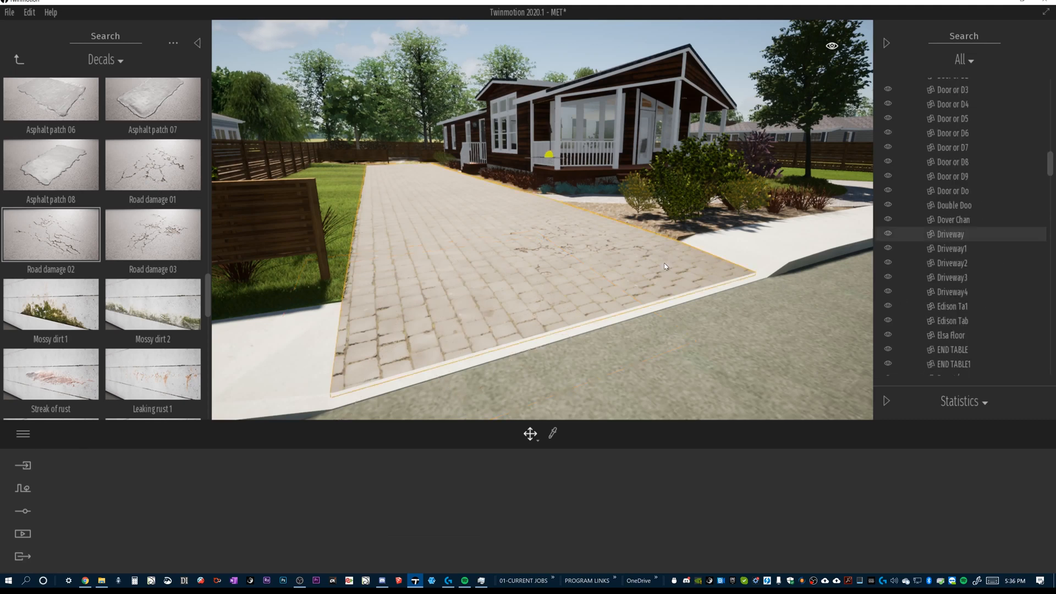
right_click(951, 233)
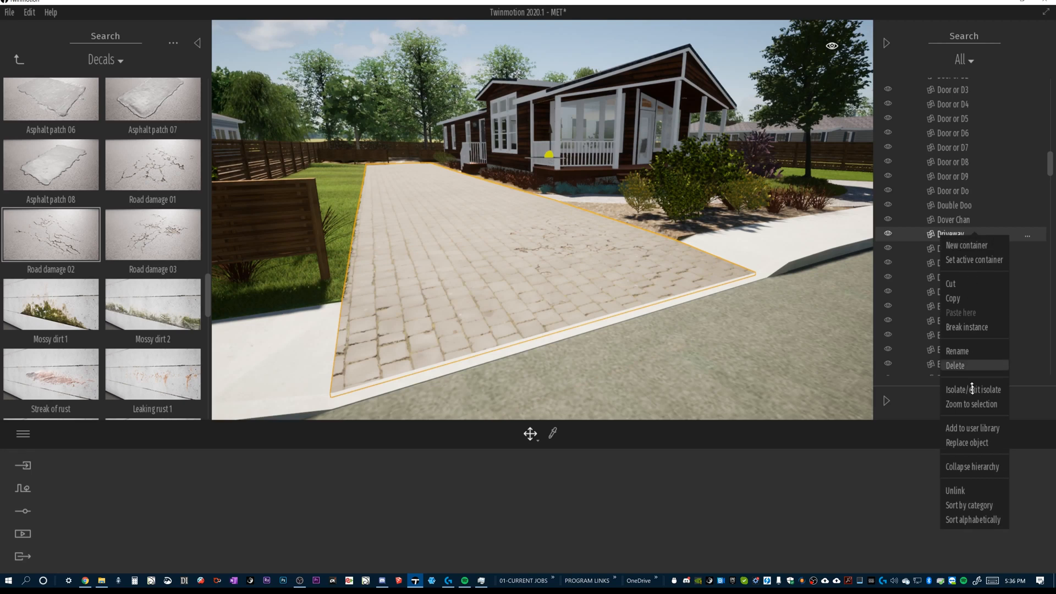
left_click(973, 390)
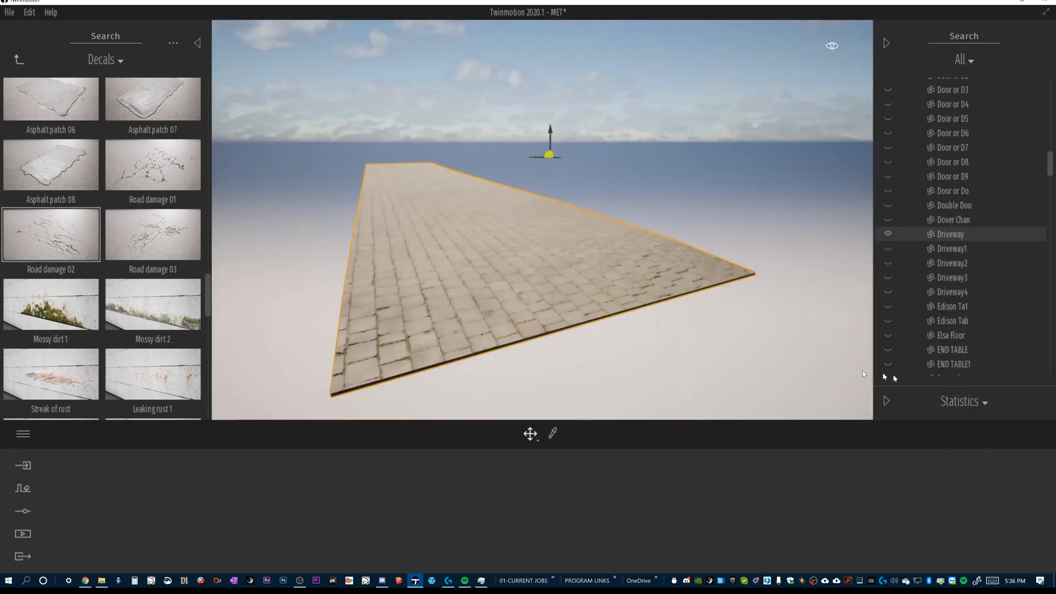
mouse_move(72, 233)
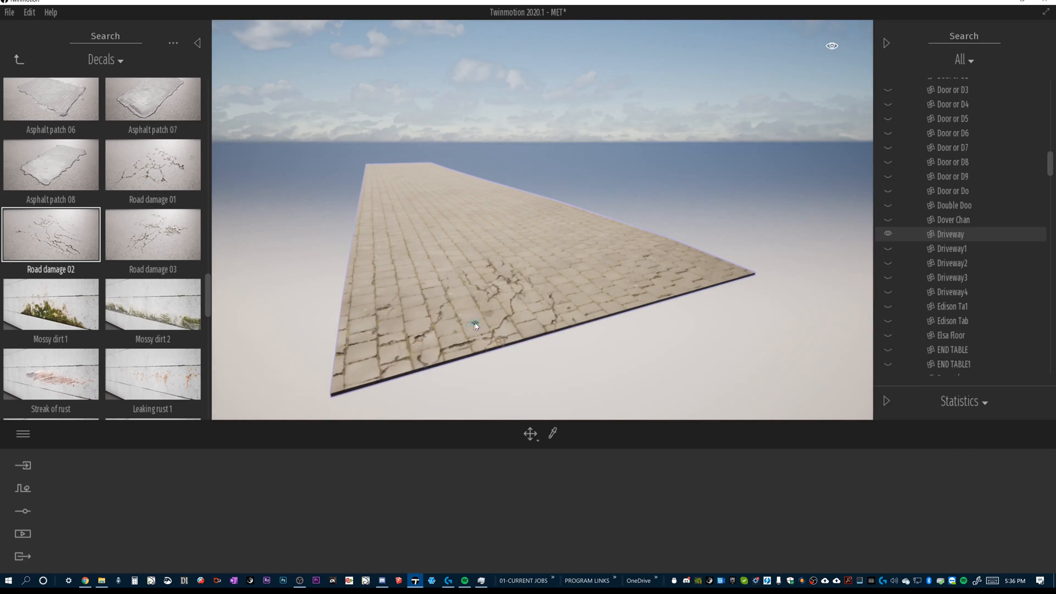
- Place Road damage 02 on the isolated driveway, then restore the whole scene to view
left_click(473, 326)
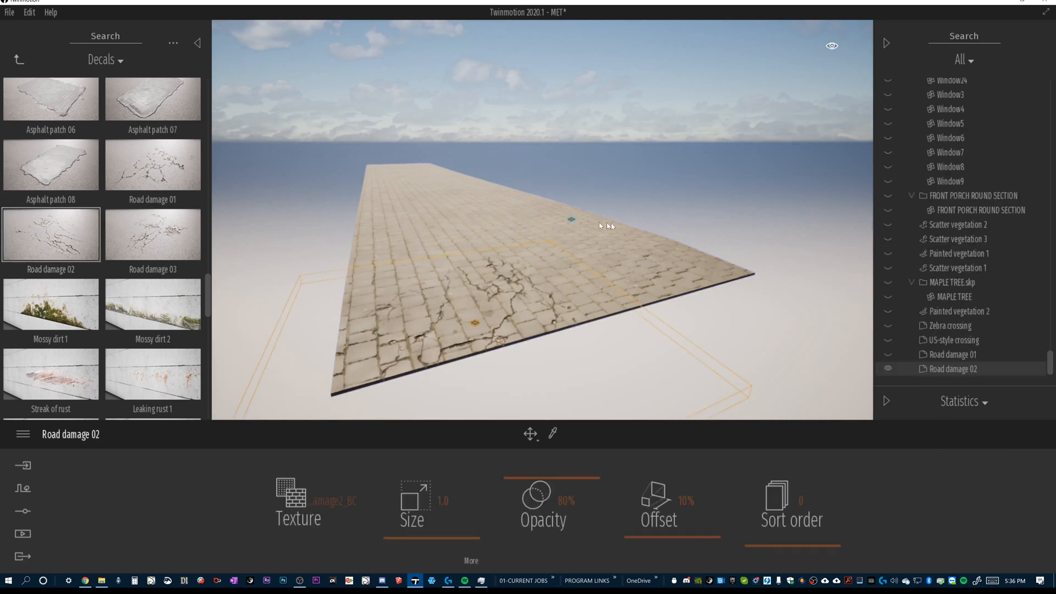
right_click(953, 369)
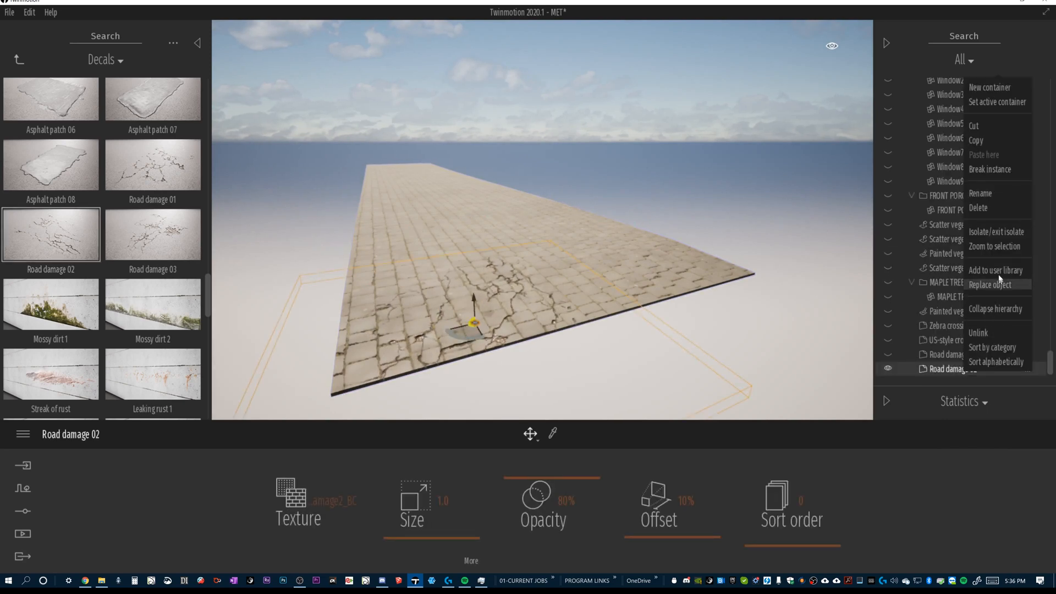
mouse_move(996, 231)
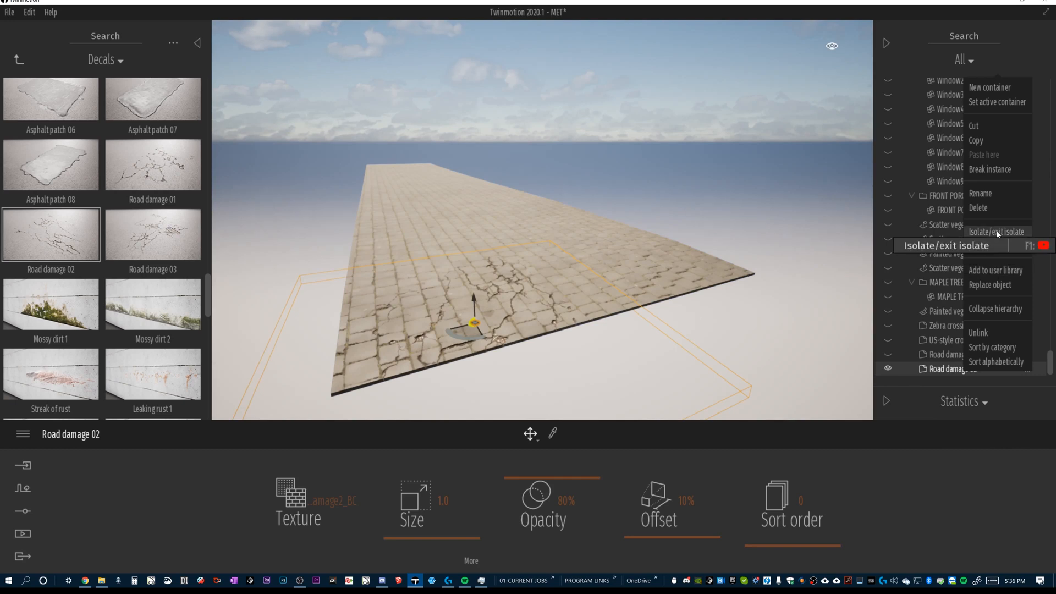
left_click(997, 231)
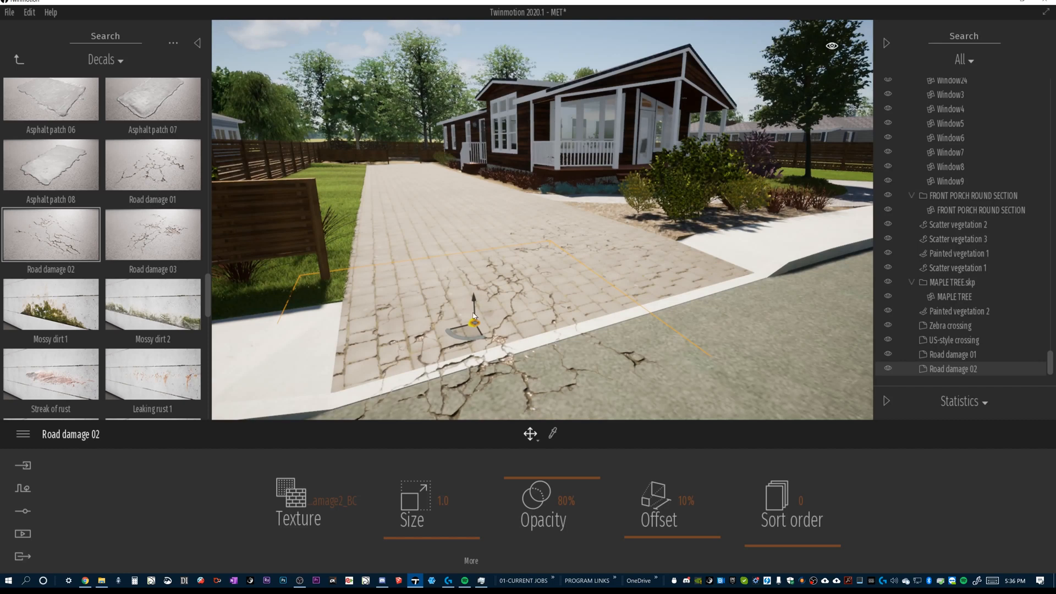
mouse_move(749, 317)
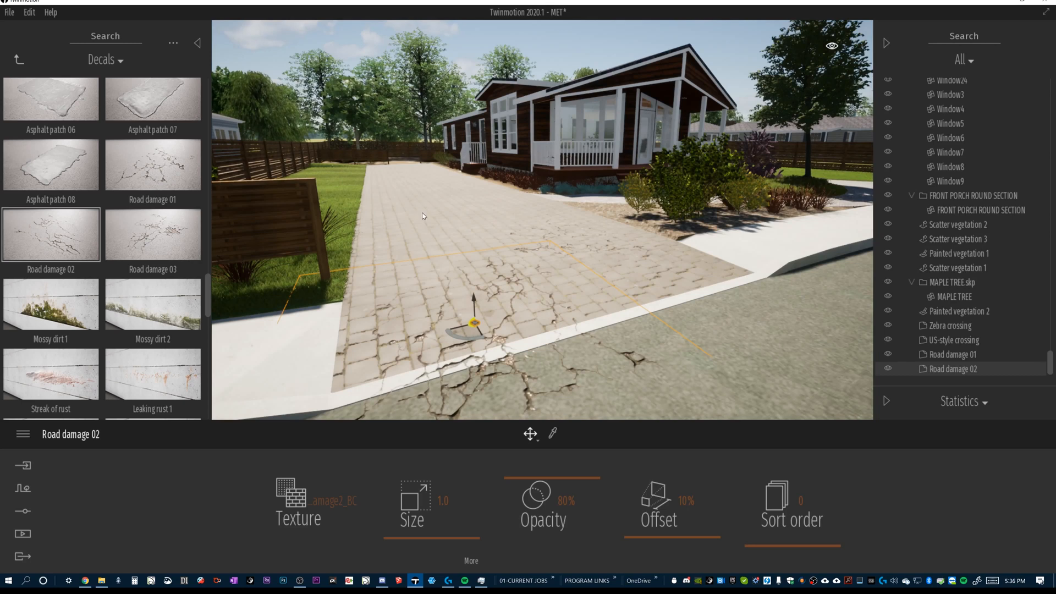
mouse_move(463, 329)
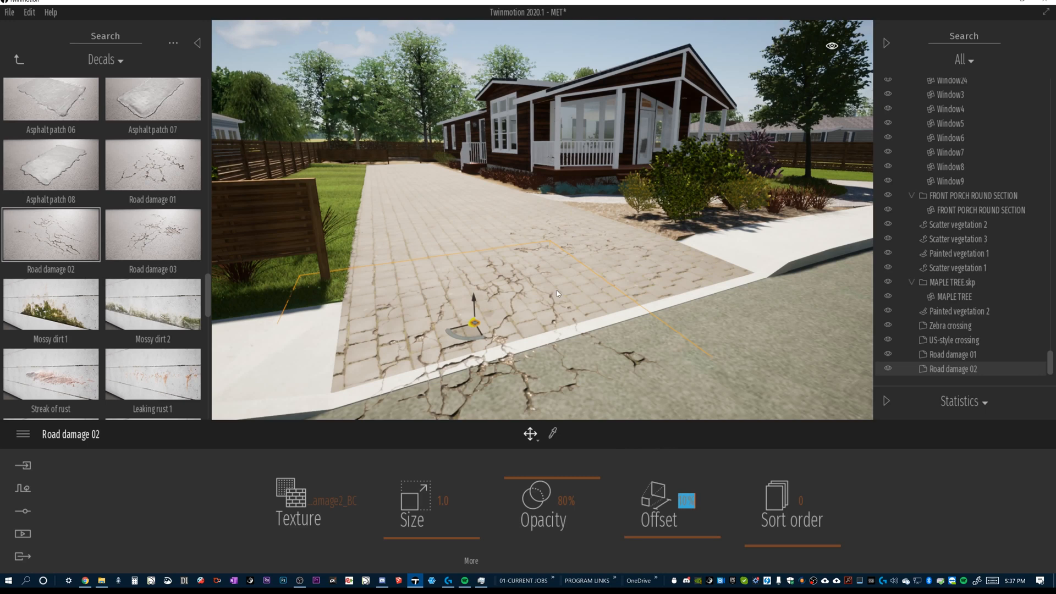
mouse_move(529, 310)
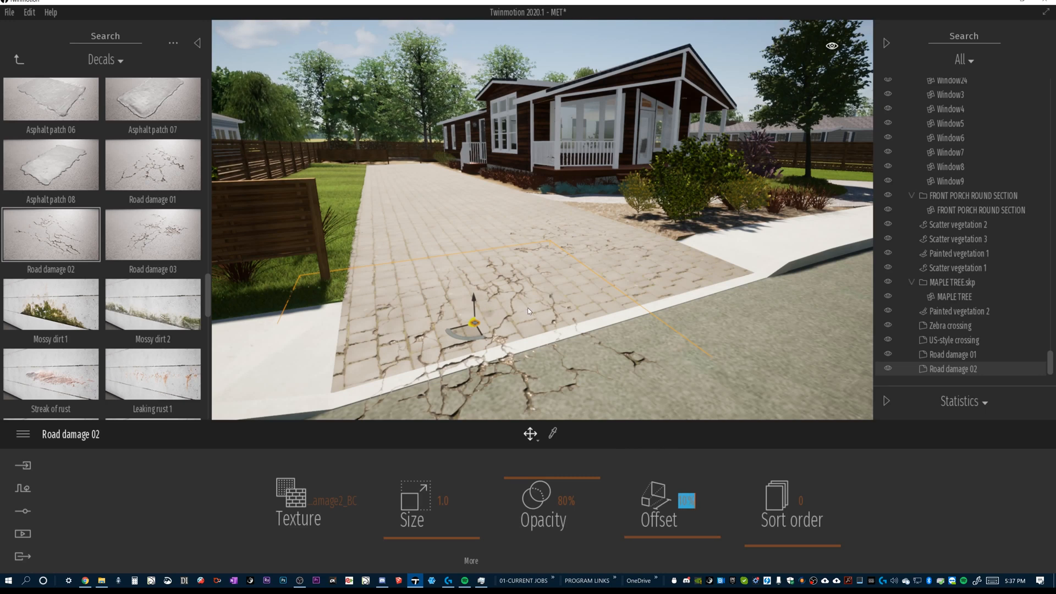
mouse_move(490, 316)
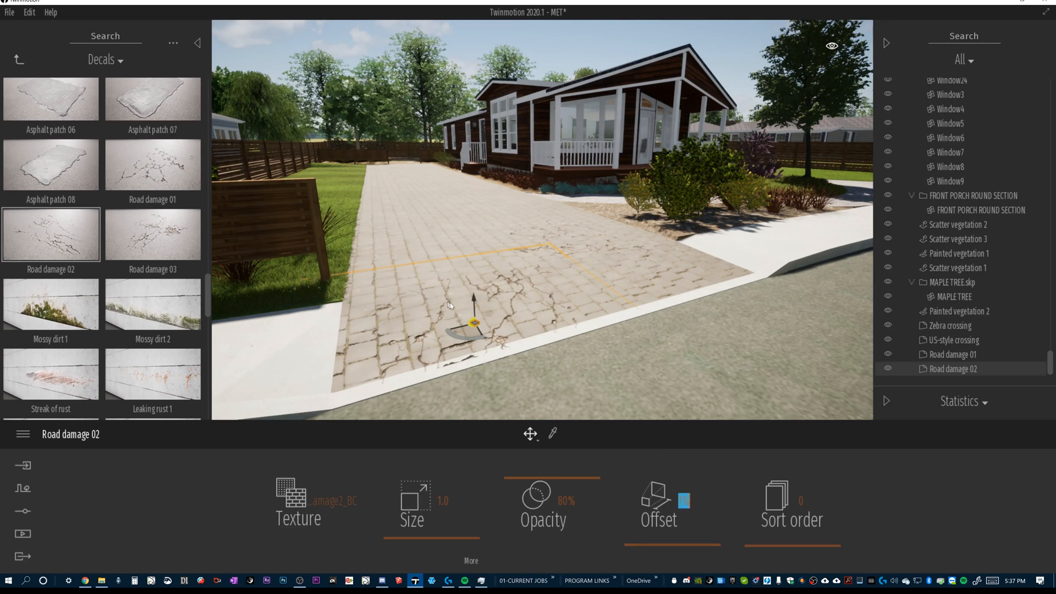
mouse_move(533, 289)
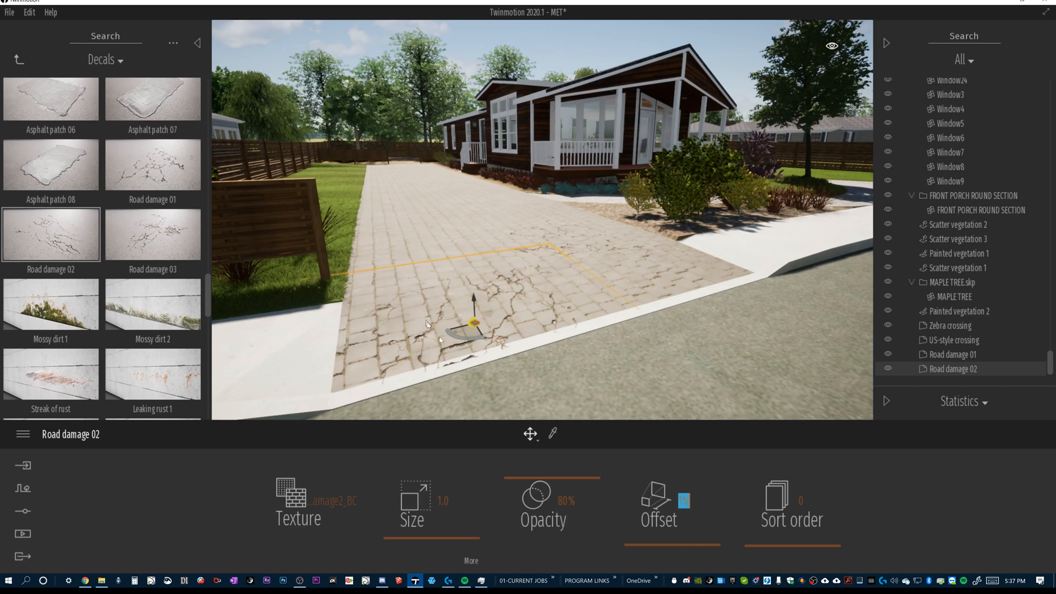
mouse_move(502, 299)
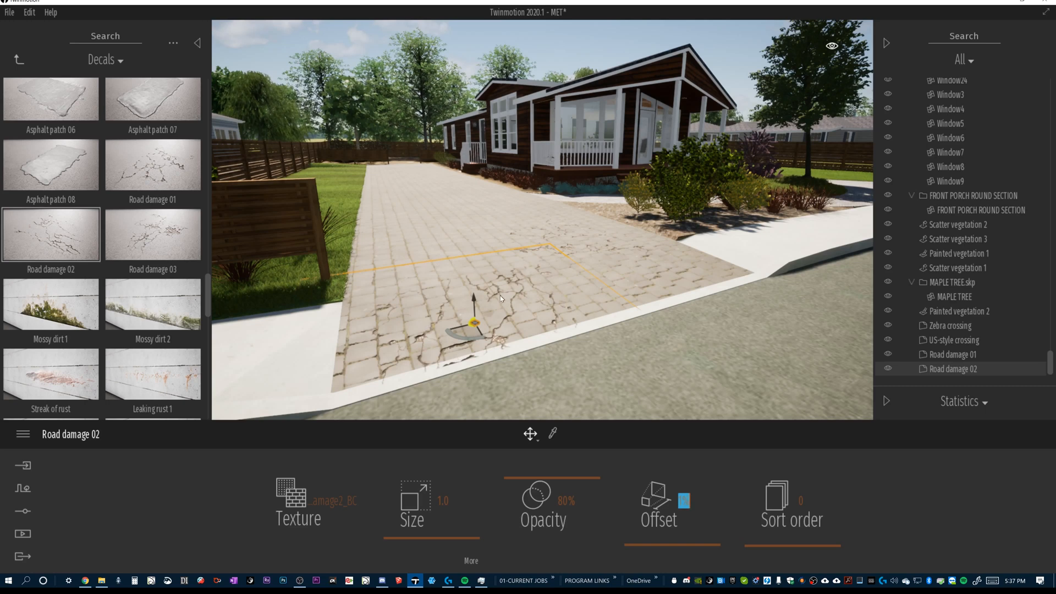
mouse_move(555, 369)
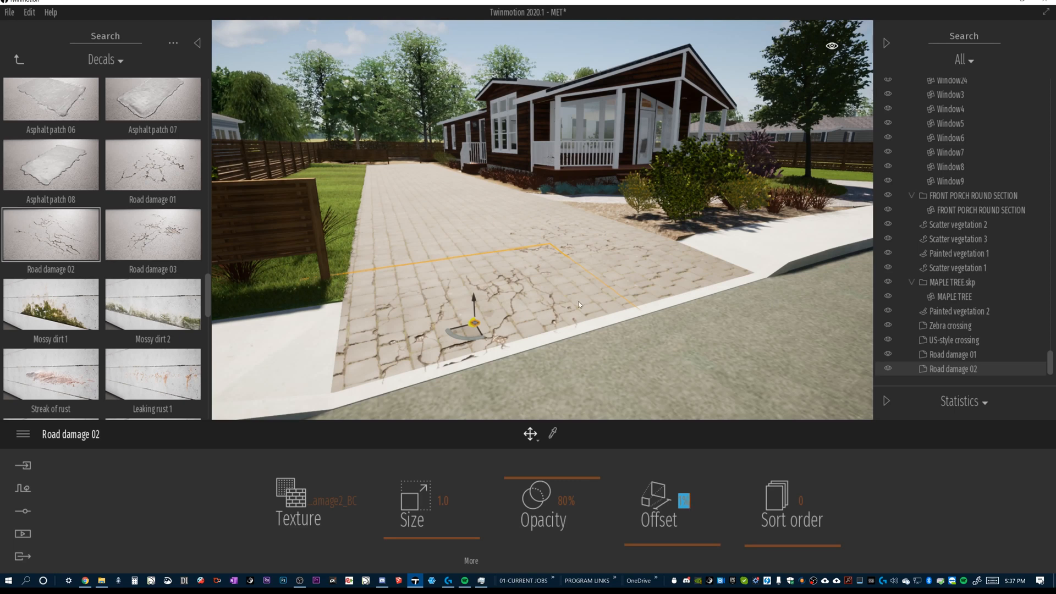
mouse_move(424, 206)
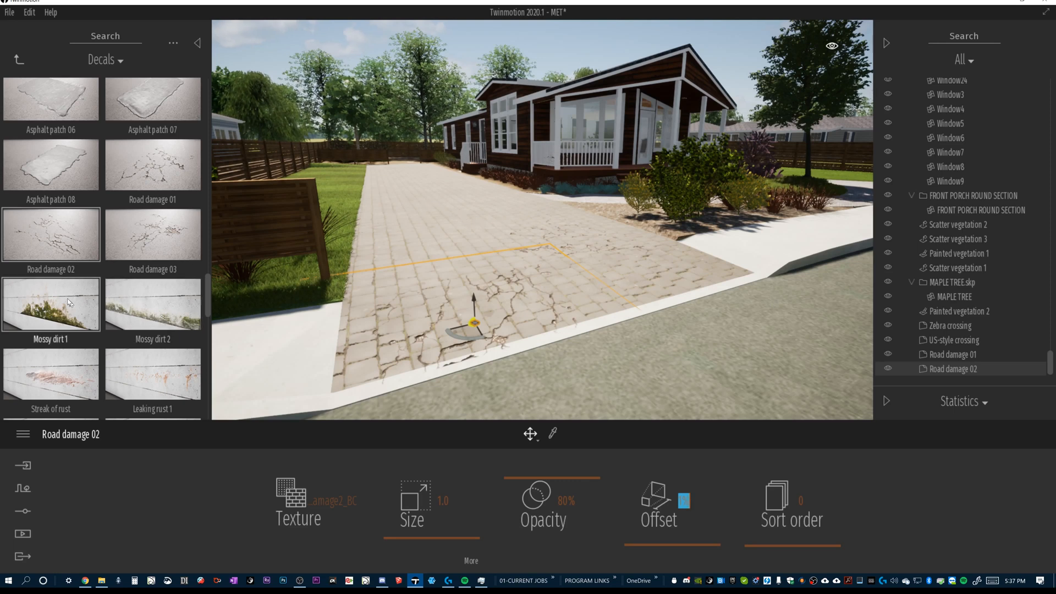
- Add a Leaking water decal and position it on the far driveway near the house
scroll("down", 3)
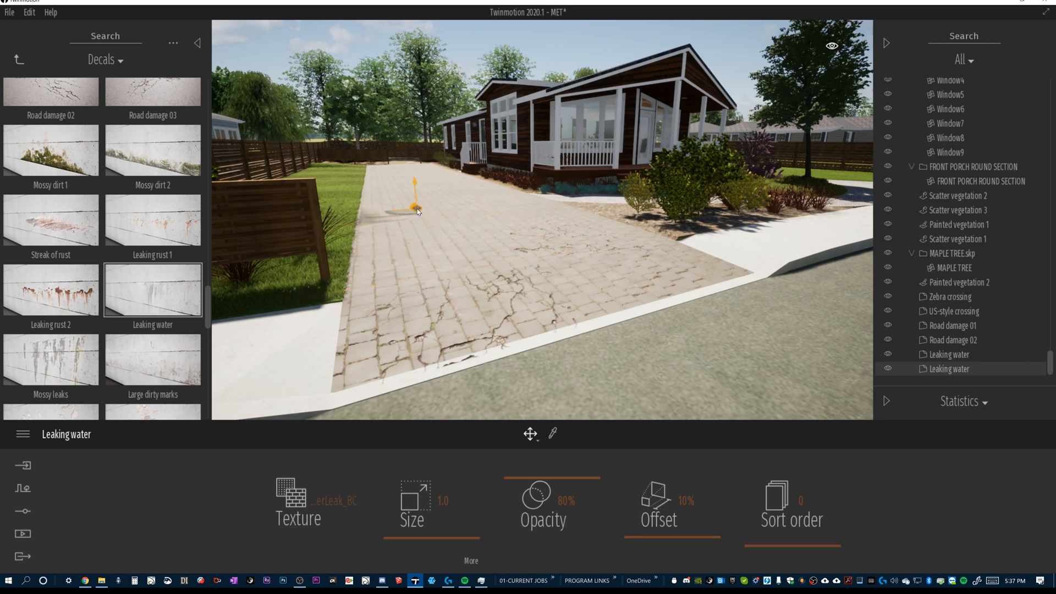
left_click_drag(414, 202, 441, 239)
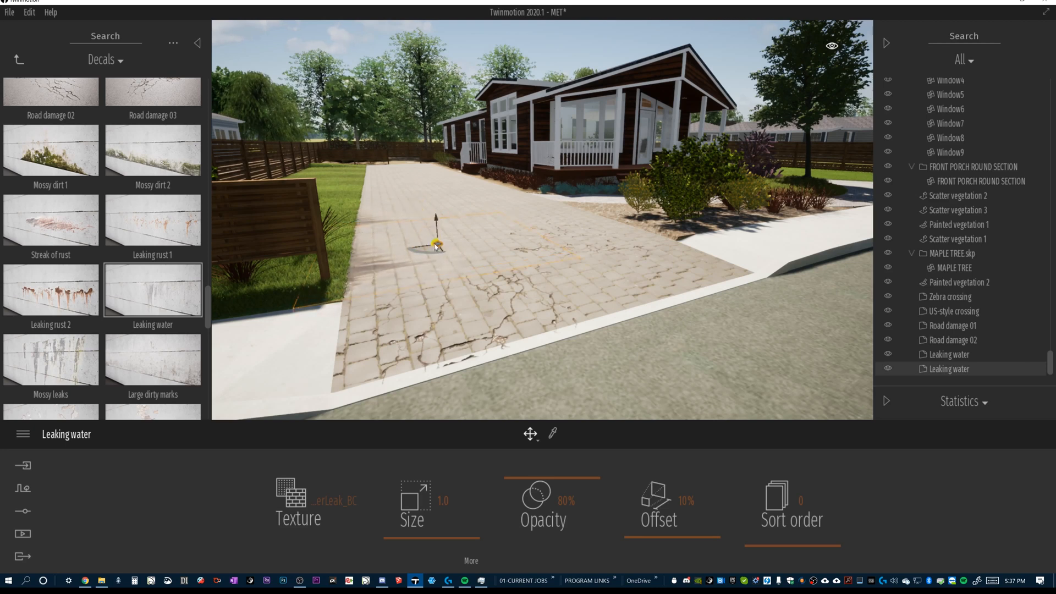
left_click_drag(435, 242, 404, 199)
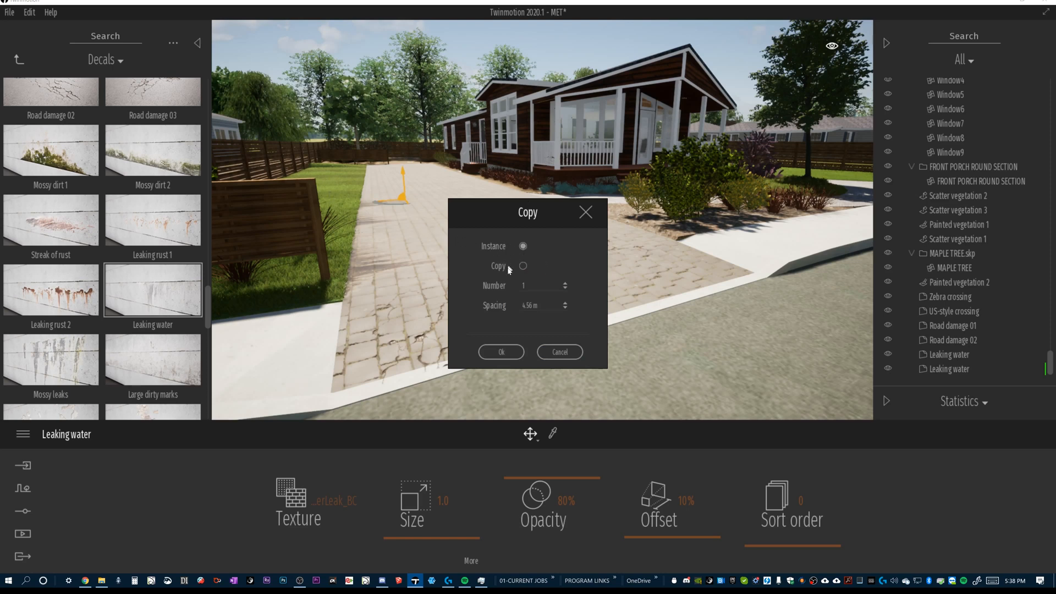
mouse_move(527, 298)
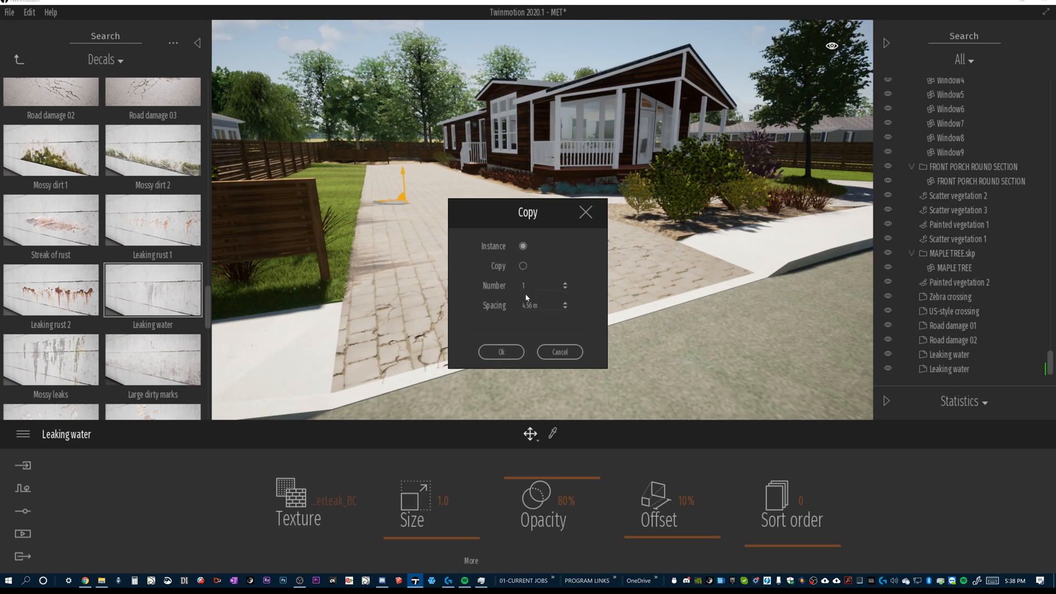
mouse_move(527, 298)
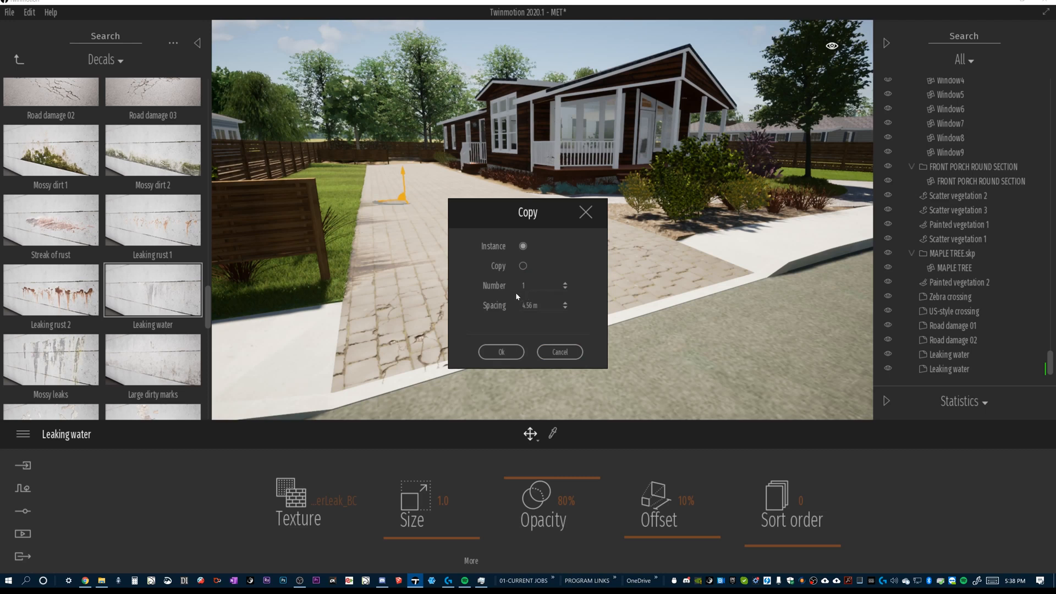
mouse_move(489, 263)
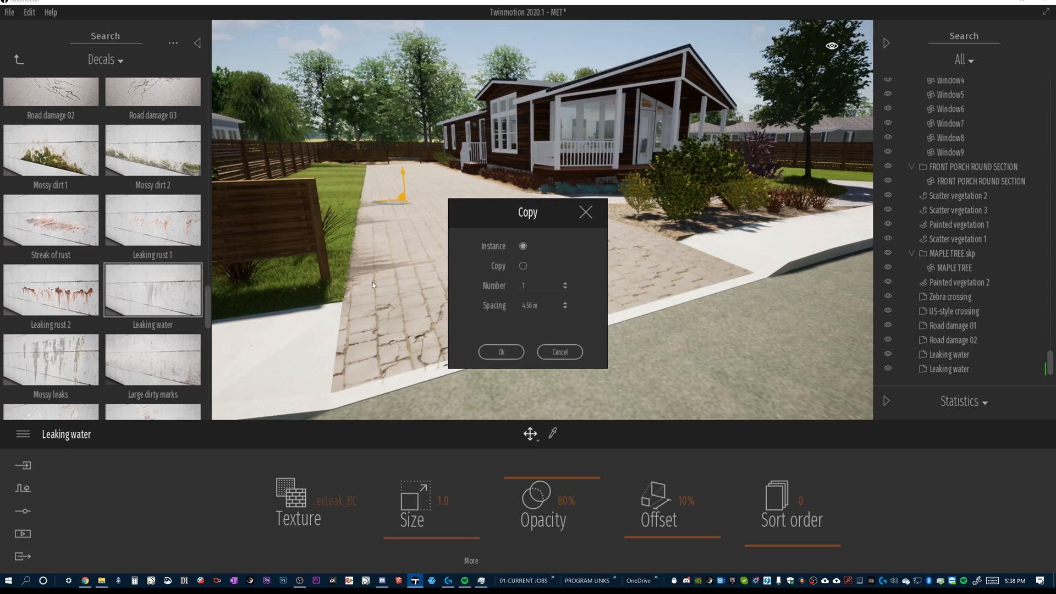
mouse_move(386, 280)
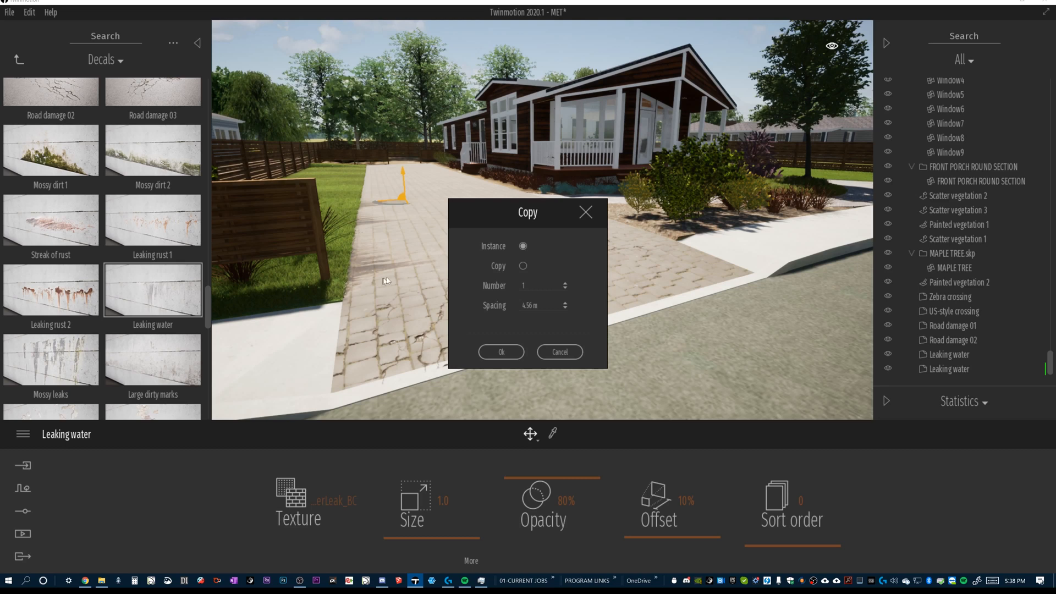
mouse_move(369, 269)
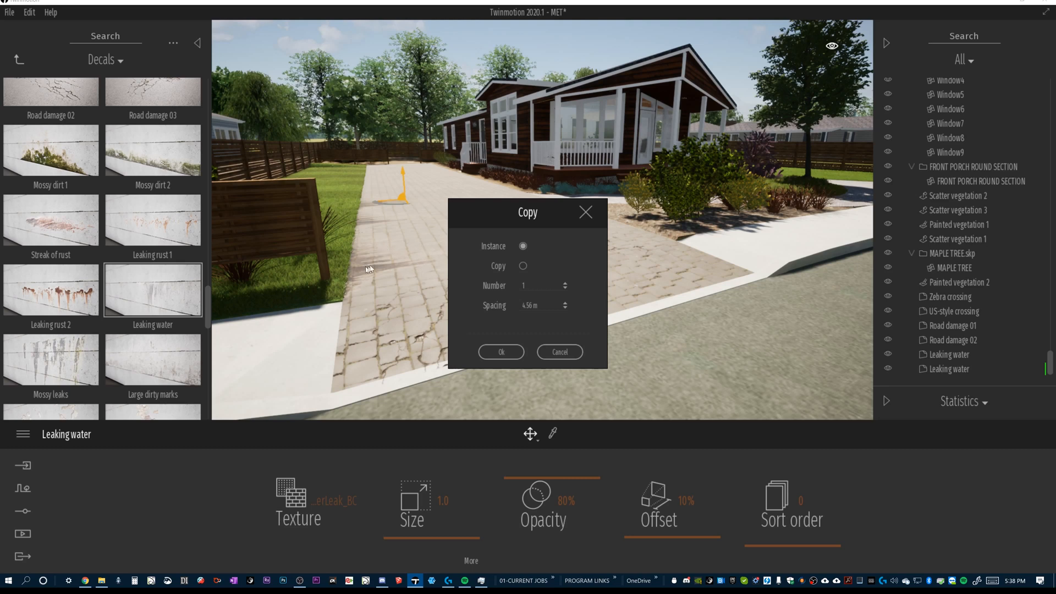
mouse_move(370, 206)
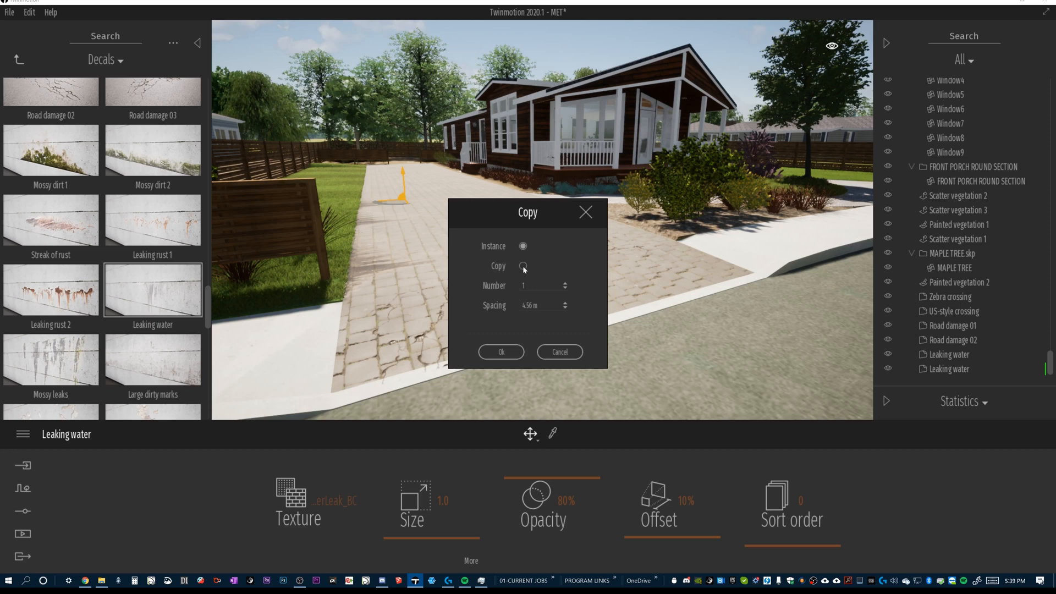
- Duplicate the Leaking water decal as 5 independent copies instead of instances
left_click(522, 265)
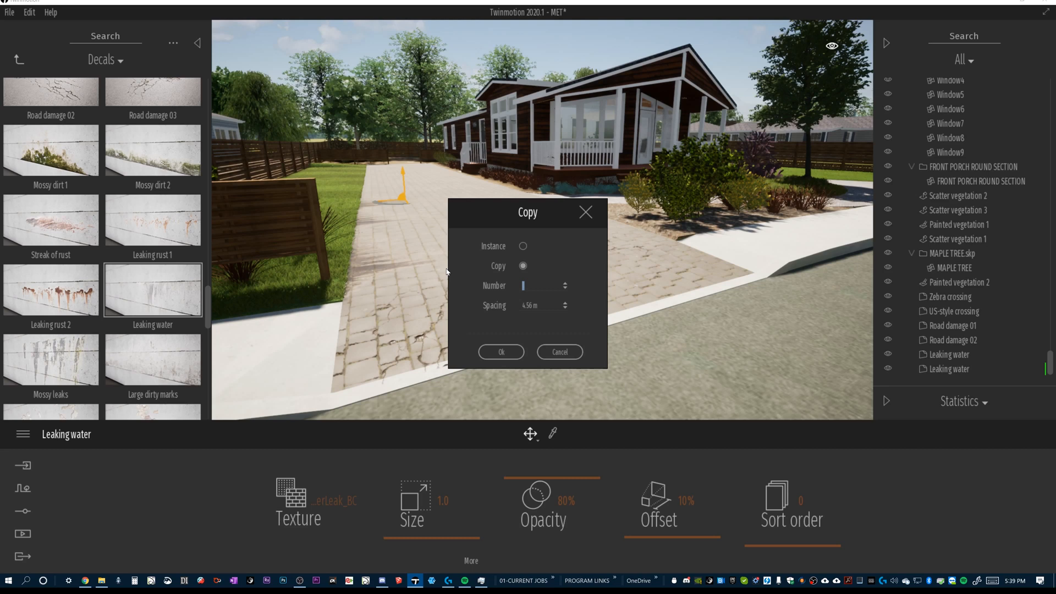
type("5")
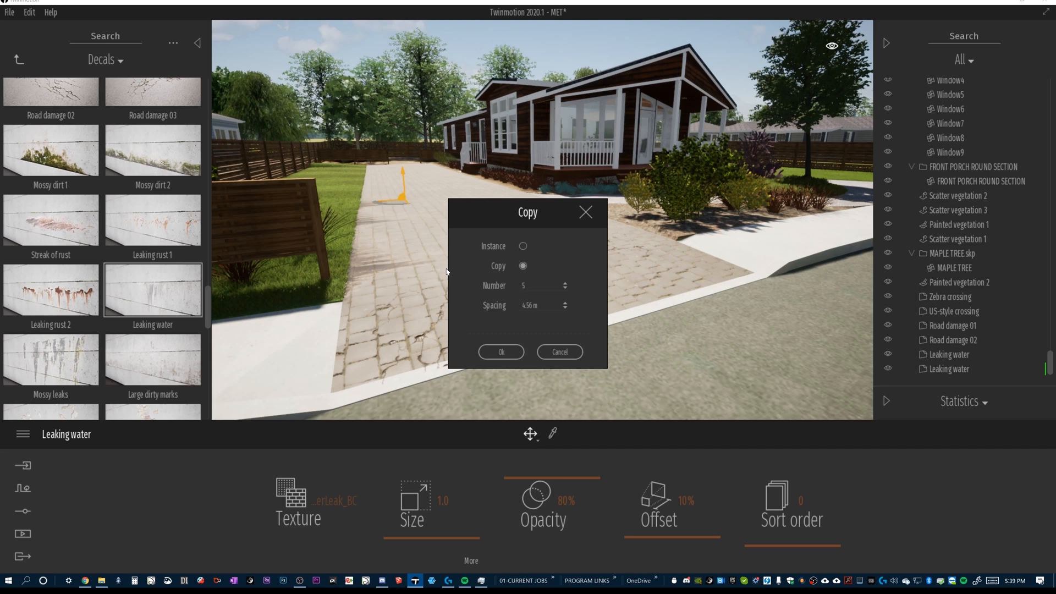
left_click(502, 352)
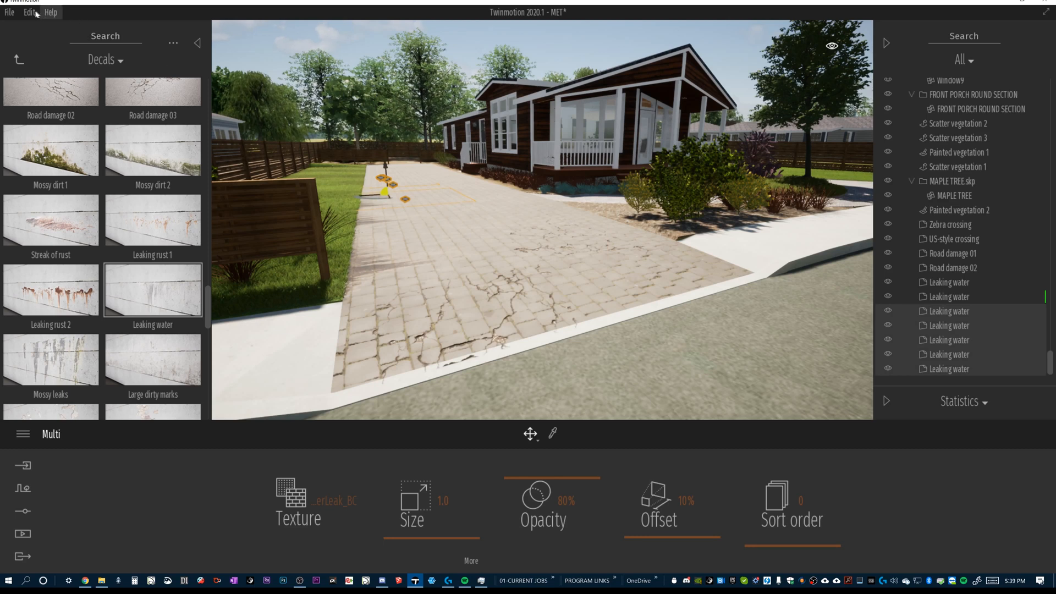
- In Edit > Preferences > Quality, choose the Ultra rendering preset
left_click(28, 12)
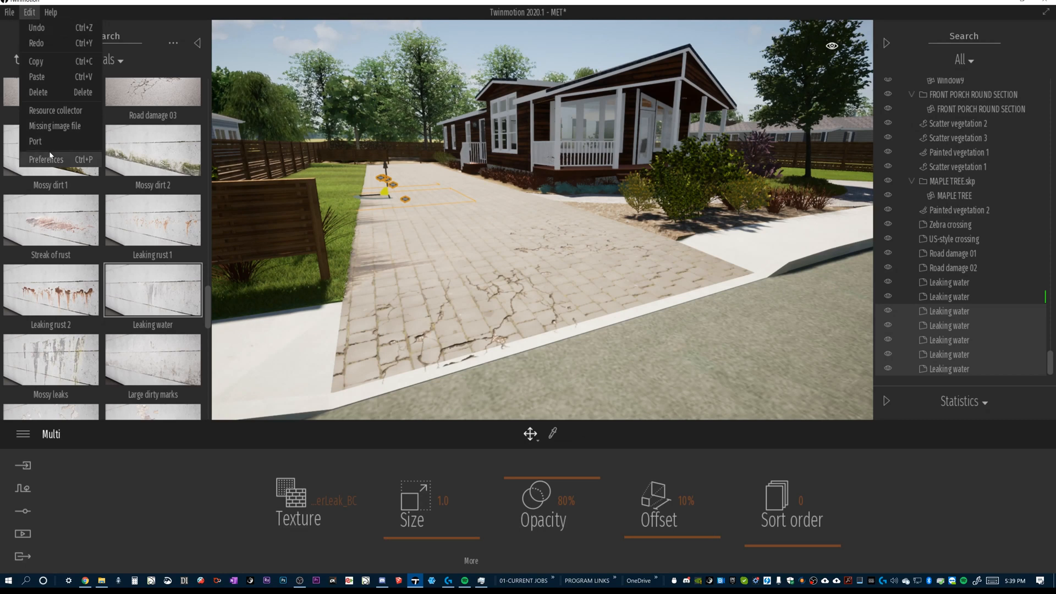
left_click(46, 159)
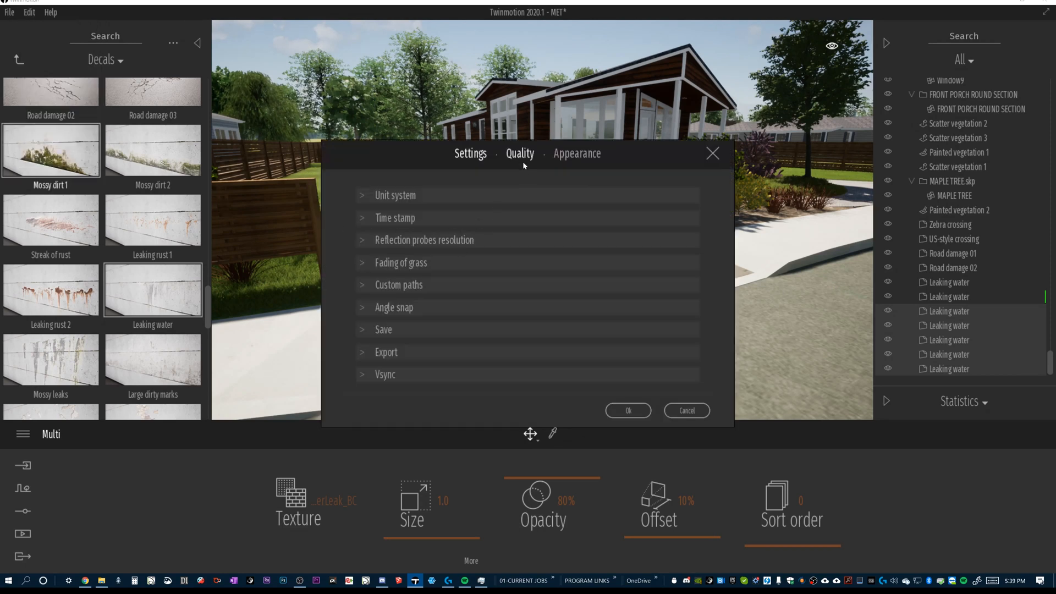
left_click(519, 153)
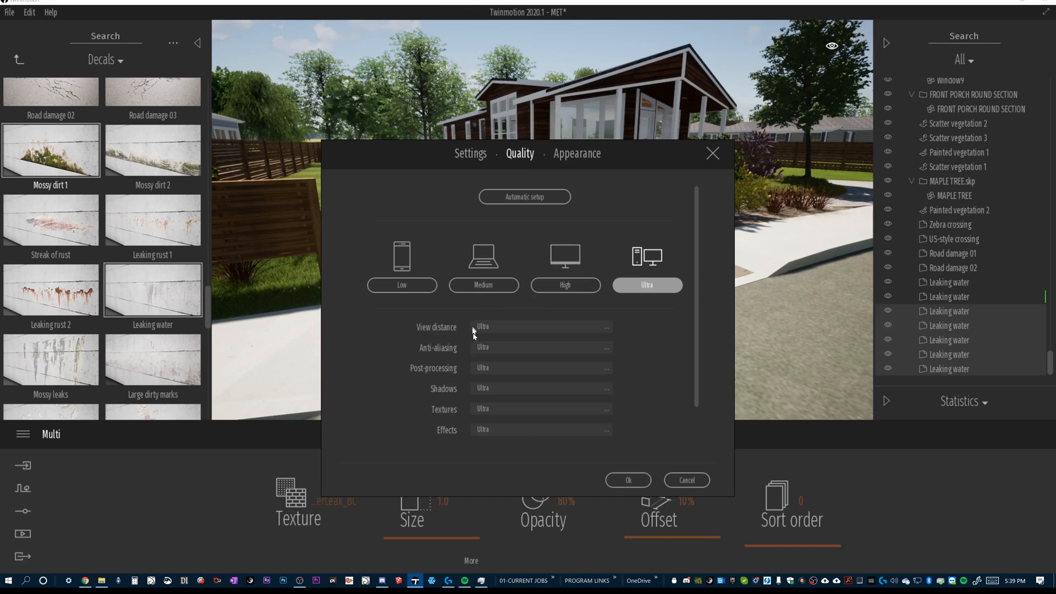
left_click(627, 481)
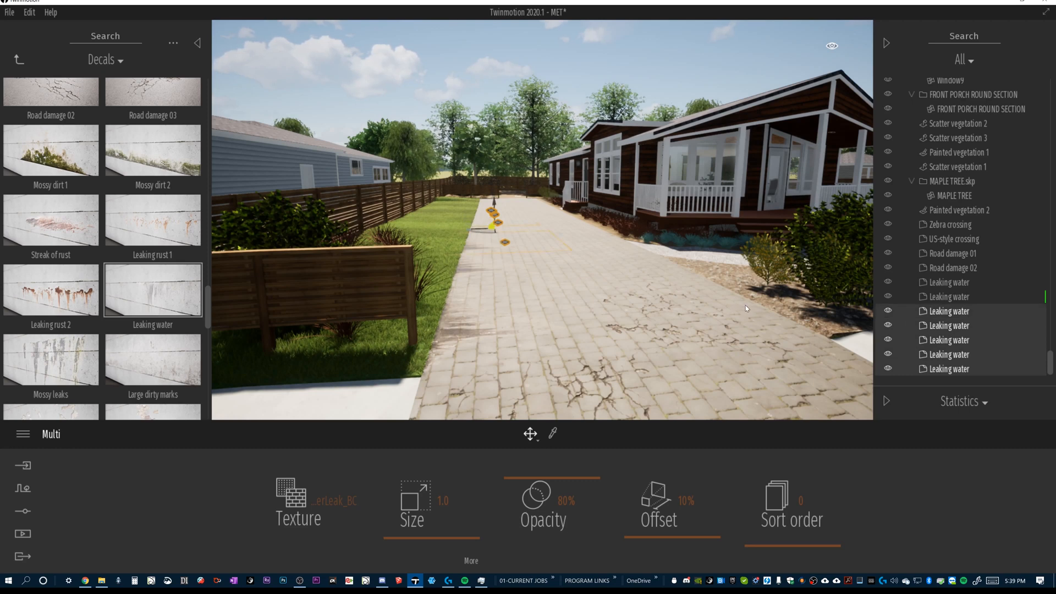
mouse_move(654, 277)
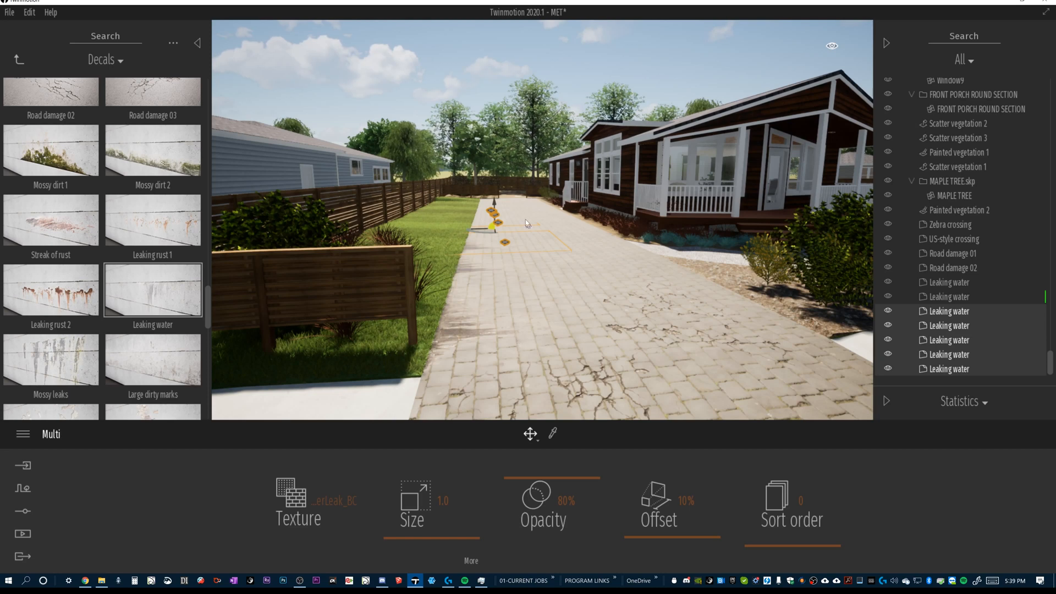
mouse_move(498, 278)
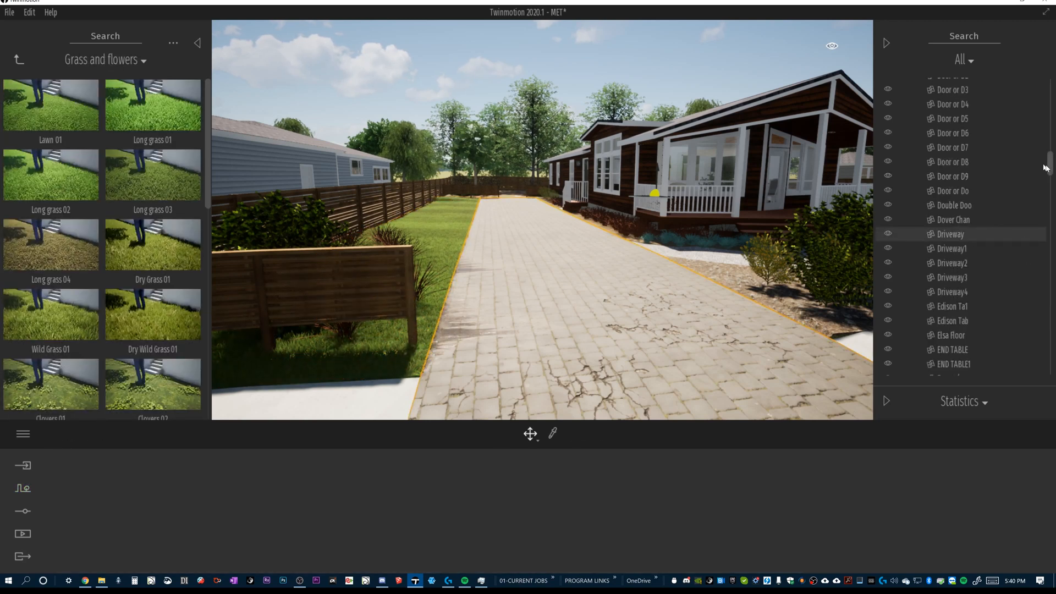
- Lower the last Leaking water decal's opacity to about 38% so it reads faint
scroll("down", 3)
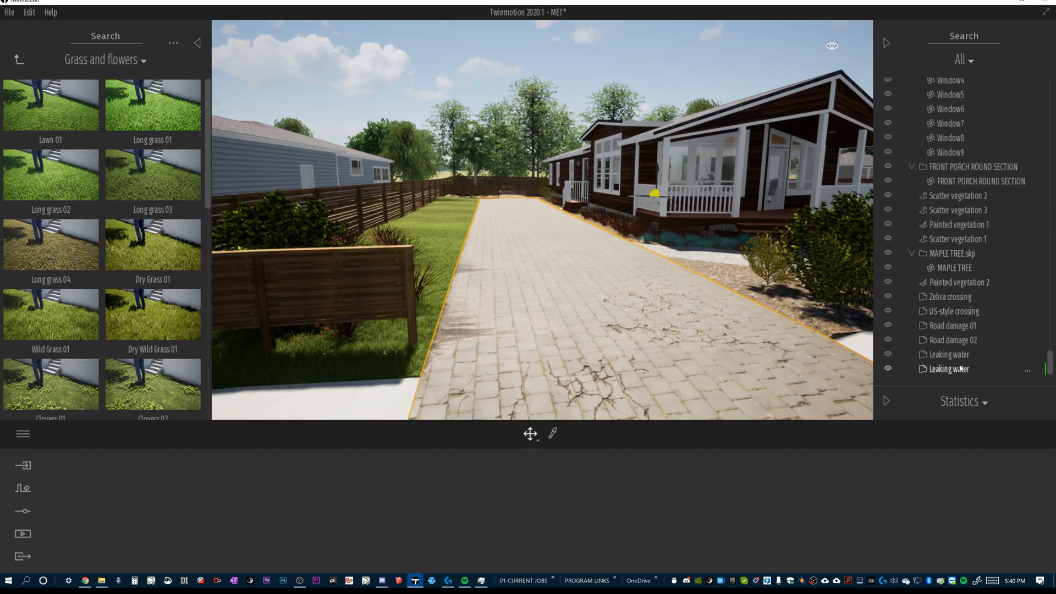
left_click(950, 368)
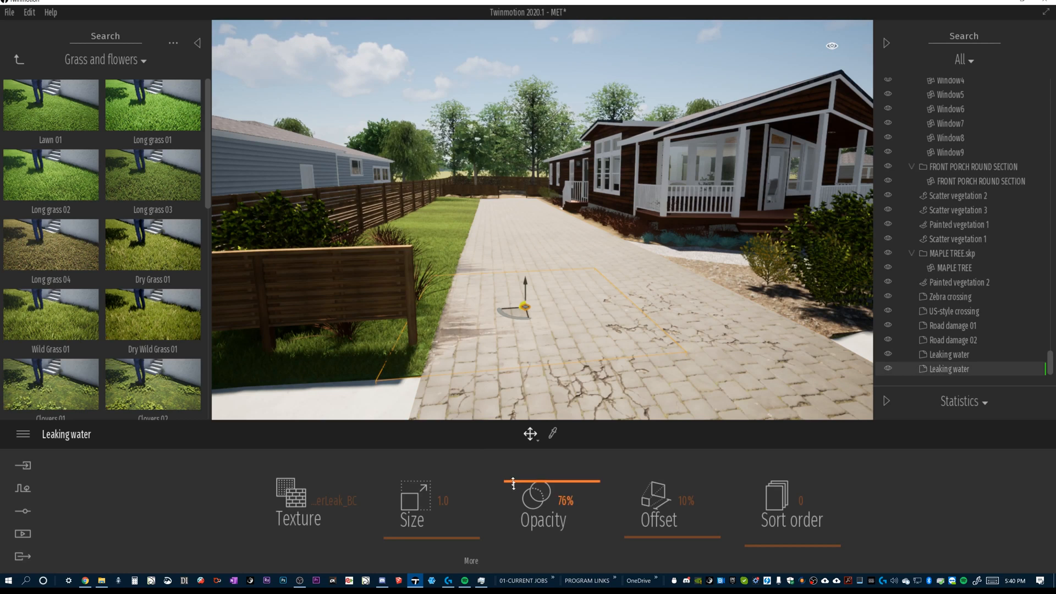
left_click_drag(553, 482, 514, 510)
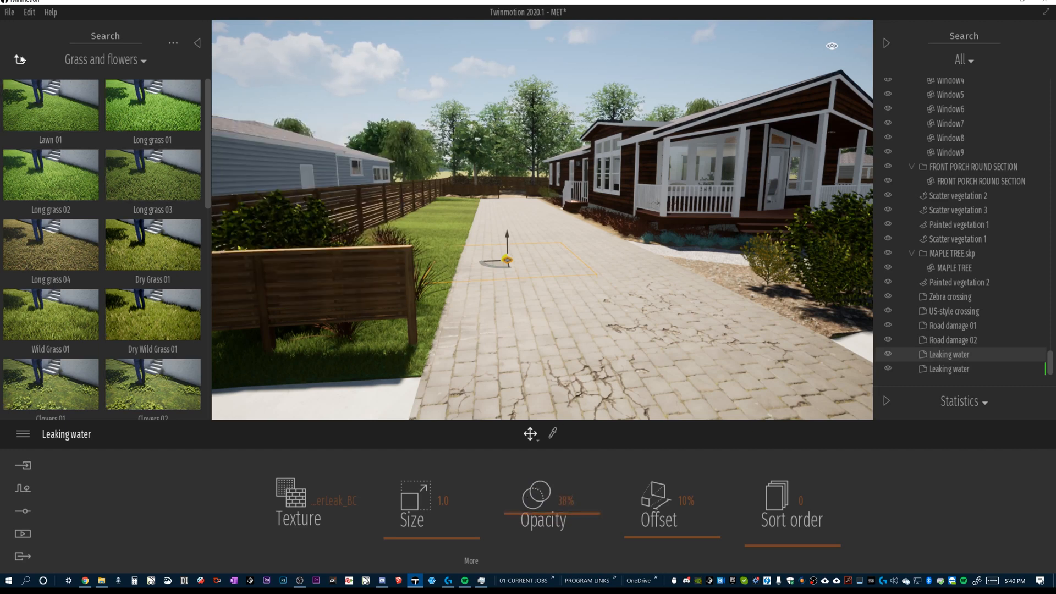
- Place Stains 3 and Stains 5 decals from Objects > Decals onto the driveway
left_click(19, 59)
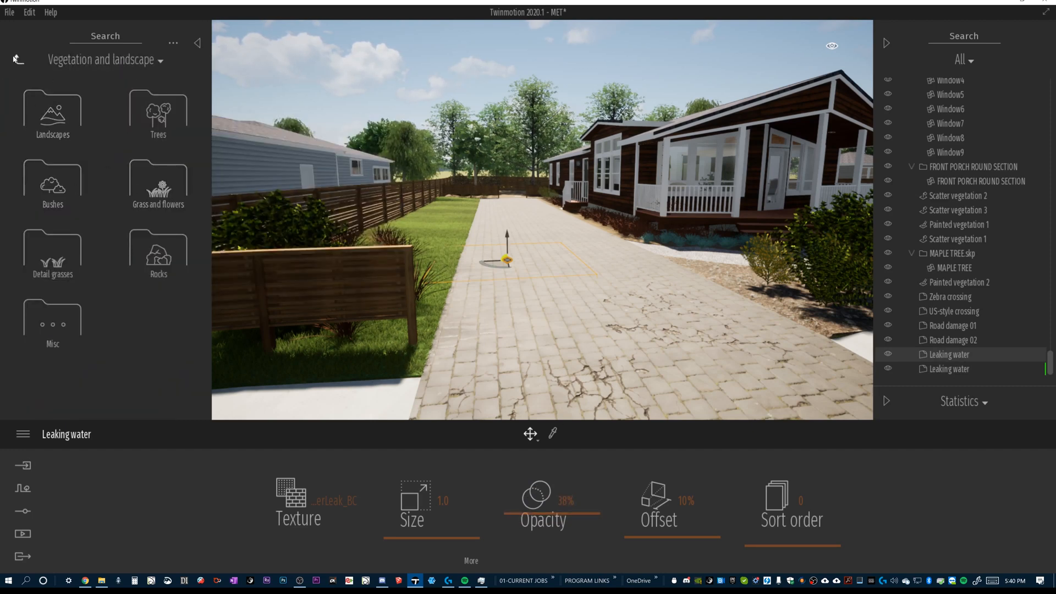
left_click(19, 59)
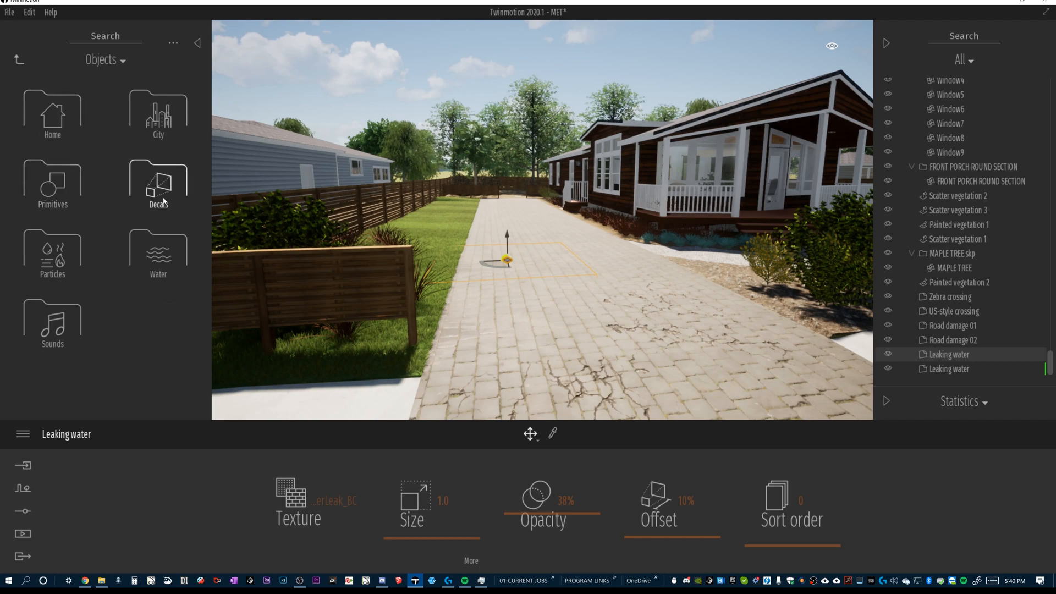
left_click(158, 182)
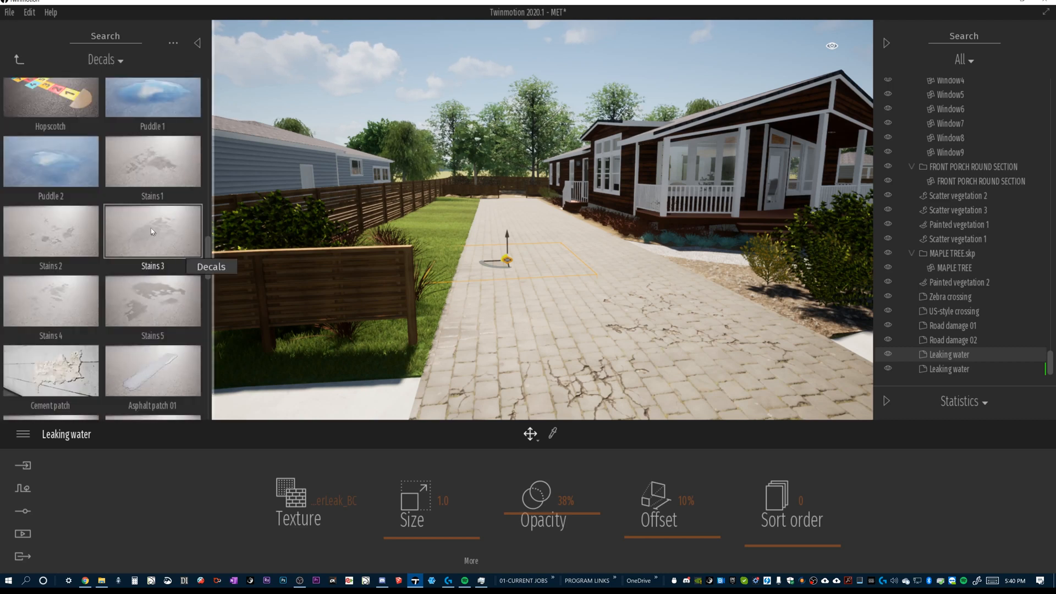
left_click(152, 231)
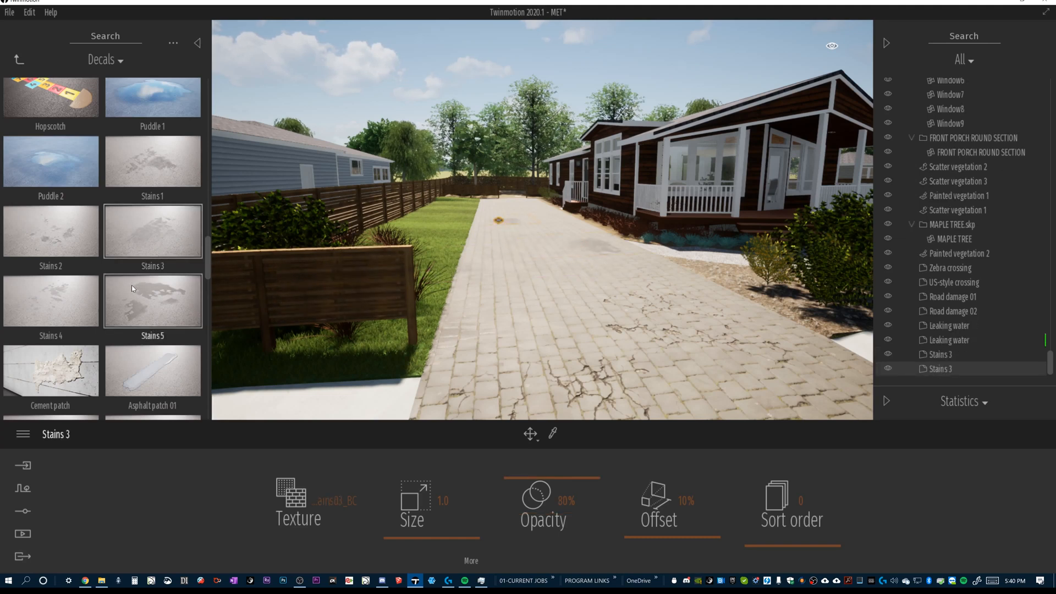
left_click(152, 301)
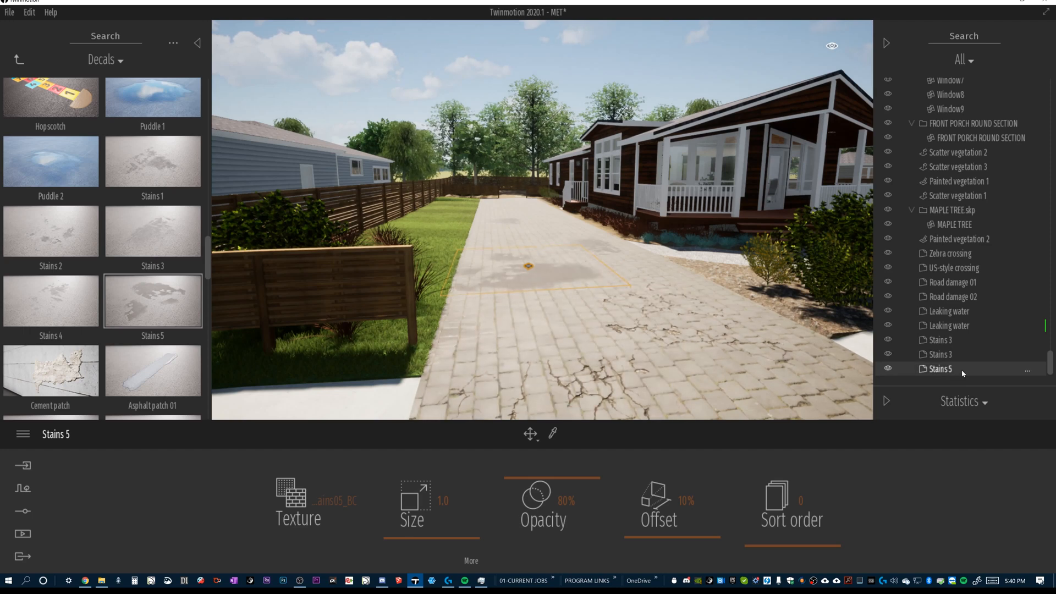
- Fade the Stains 5 decal to 45% opacity and enlarge it to size 2.1
left_click_drag(545, 479, 551, 479)
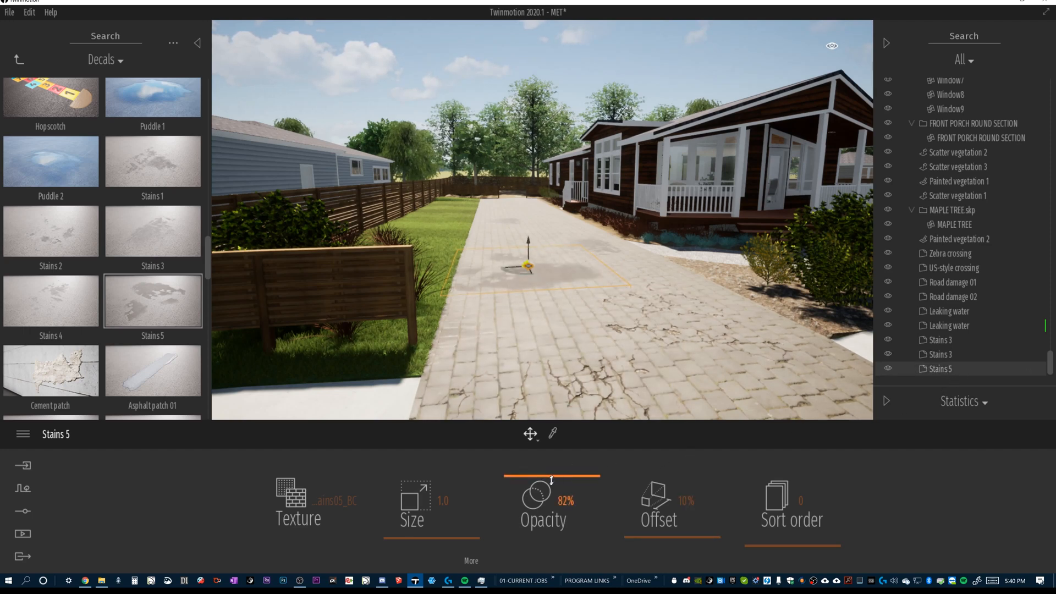
left_click_drag(551, 480, 552, 506)
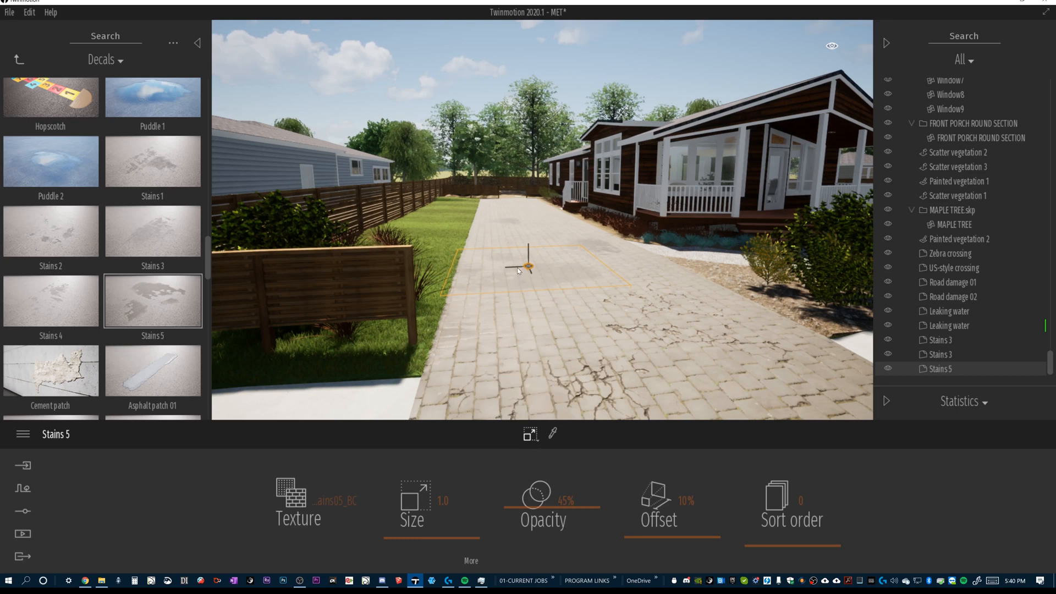
mouse_move(876, 365)
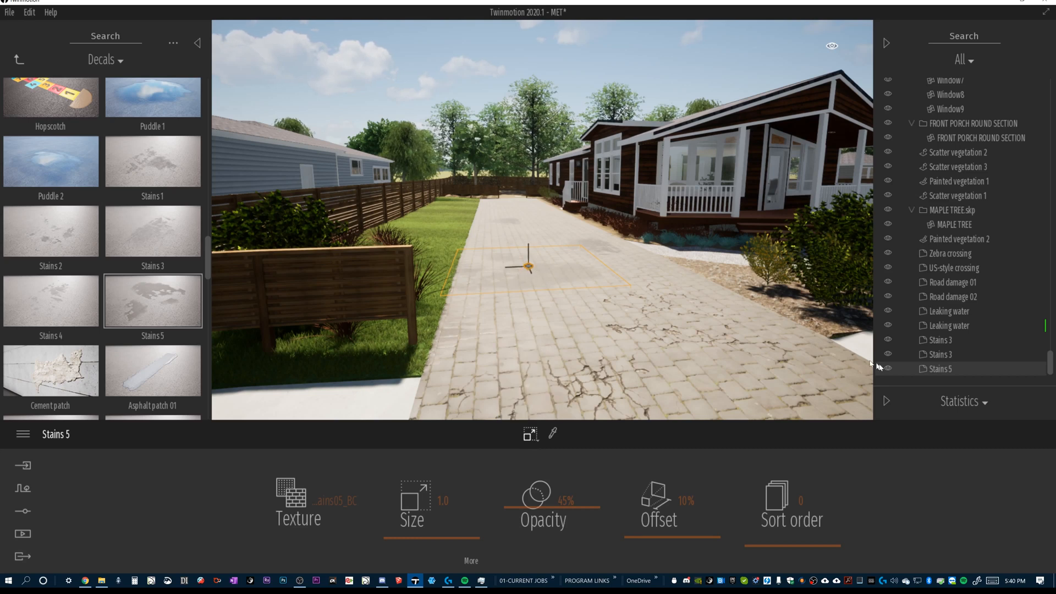
left_click(940, 369)
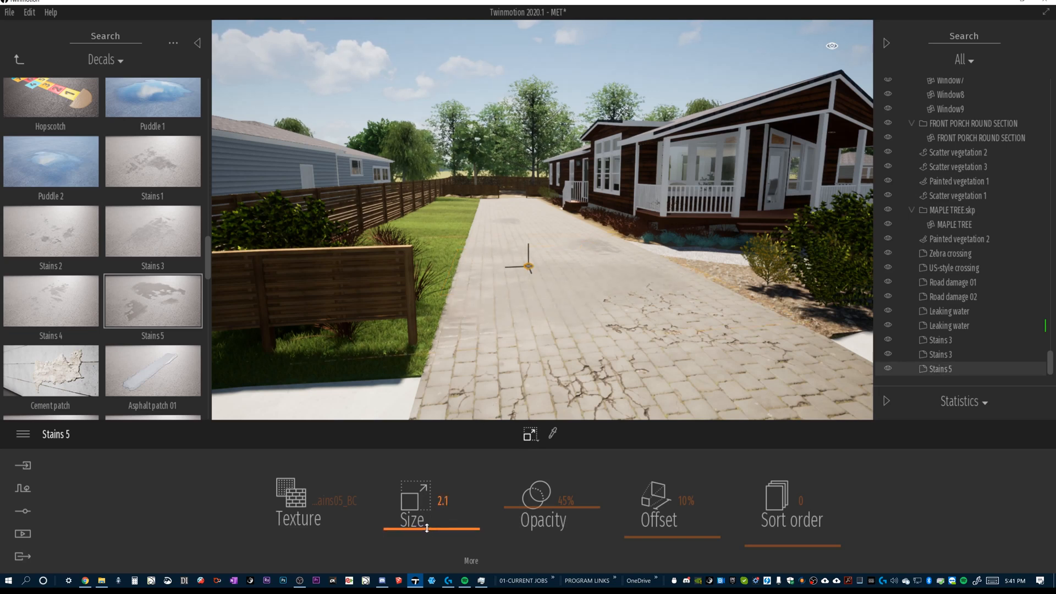
left_click_drag(427, 529, 465, 529)
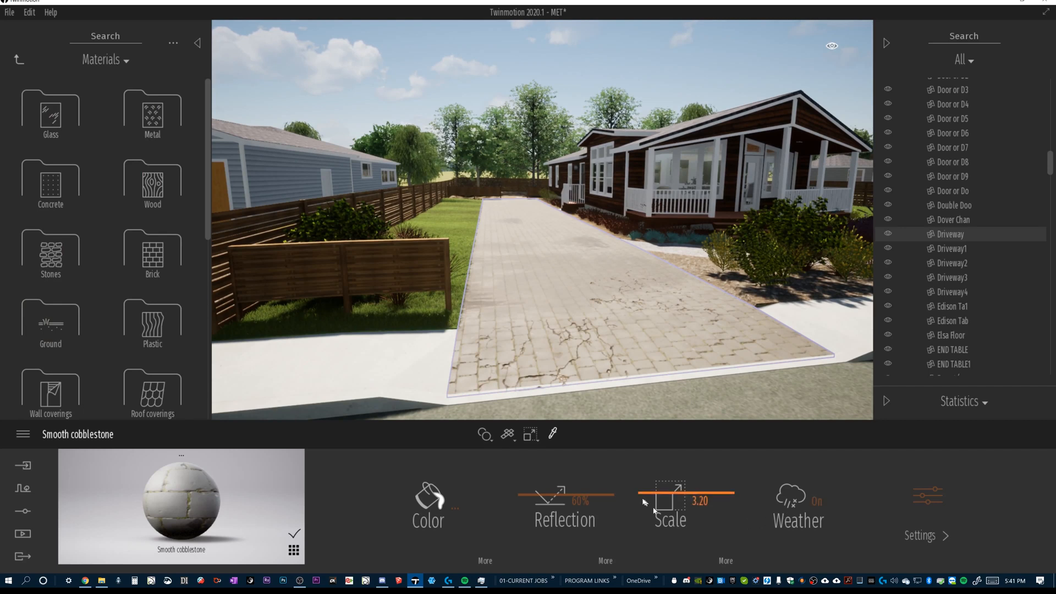
- Darken the Smooth cobblestone colour tint to a mid grey (brightness 197) and apply it
left_click(428, 501)
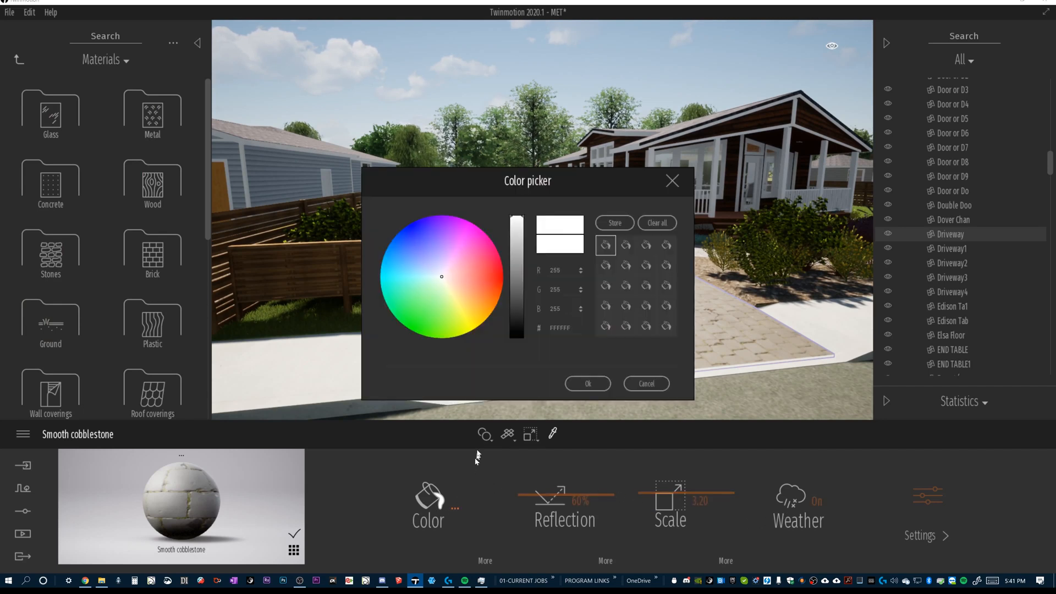
left_click_drag(517, 222, 517, 261)
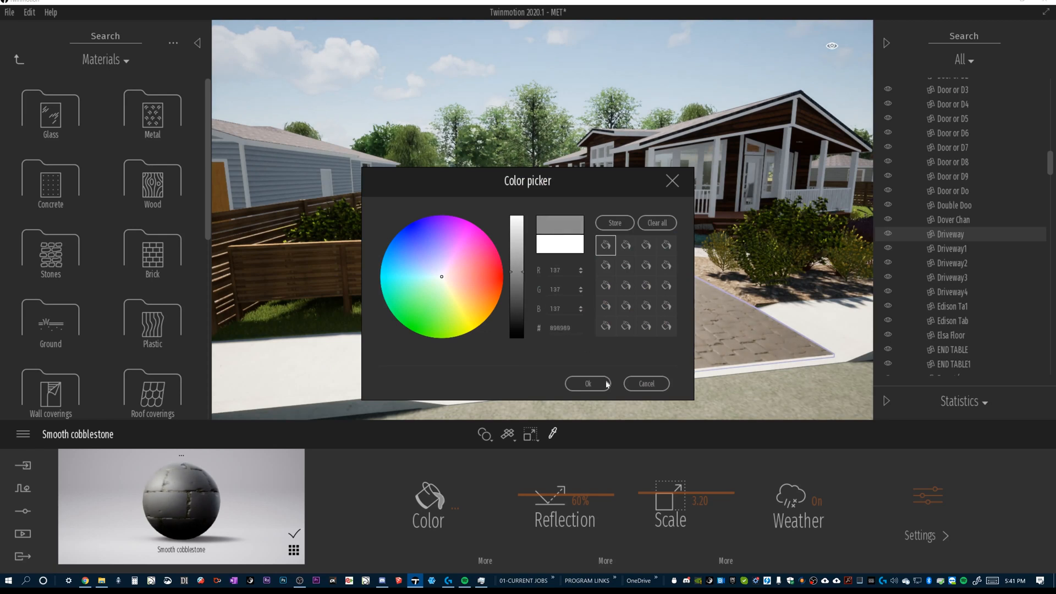
left_click(587, 383)
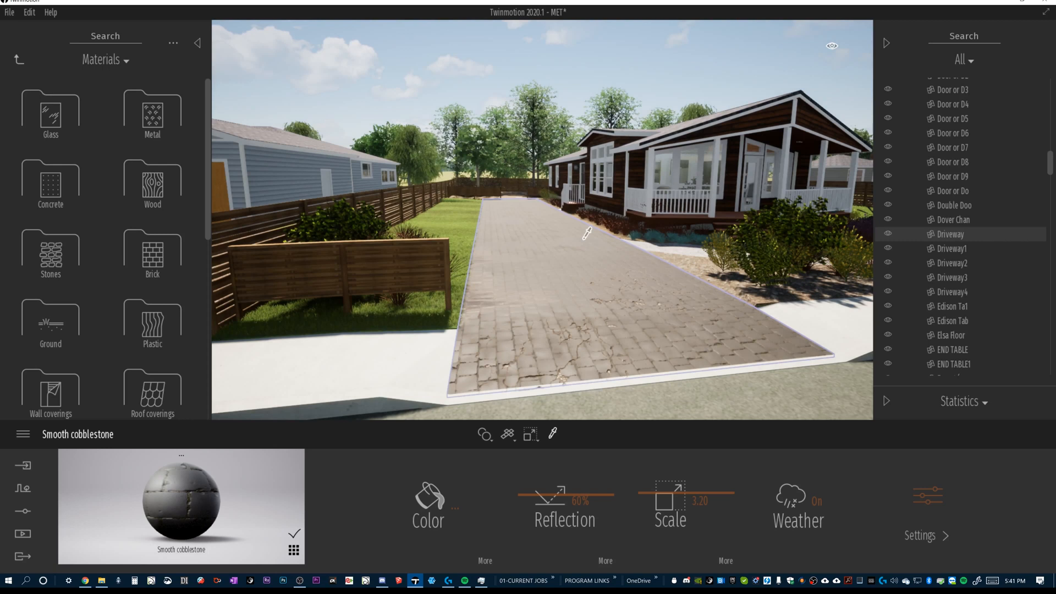
mouse_move(631, 241)
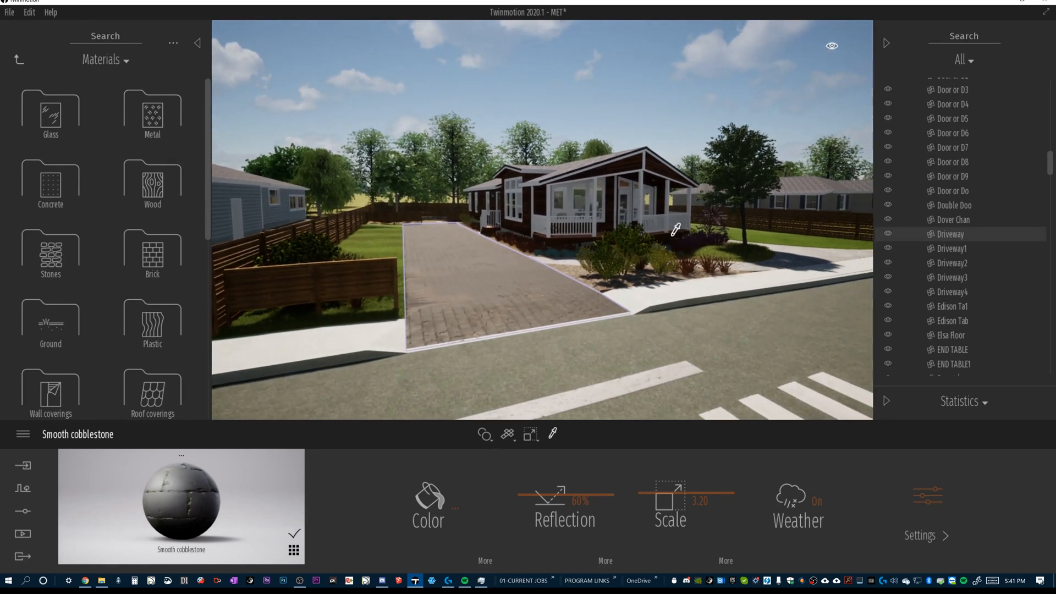
mouse_move(530, 212)
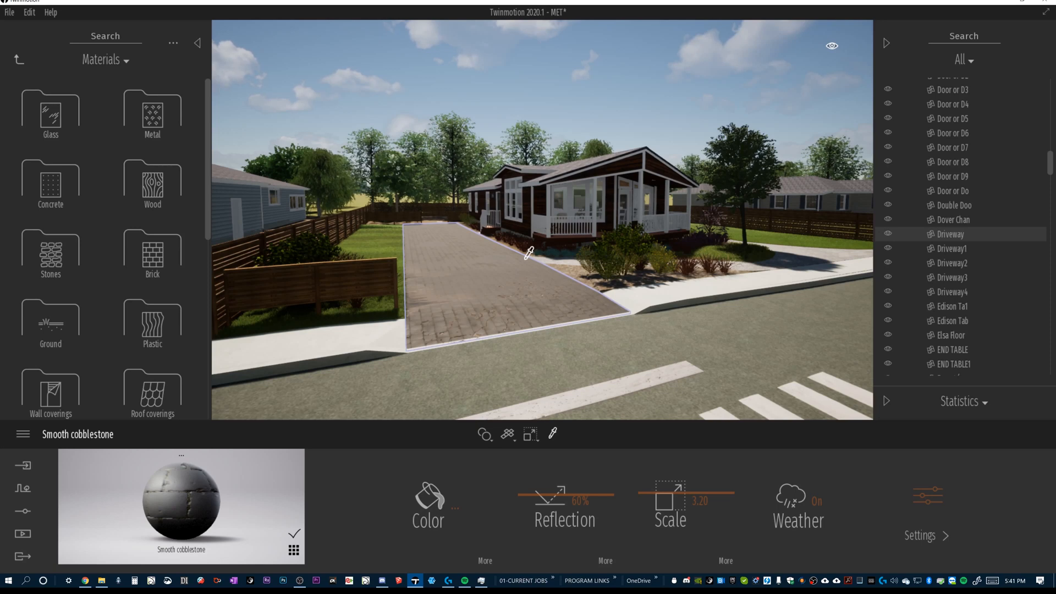
mouse_move(529, 289)
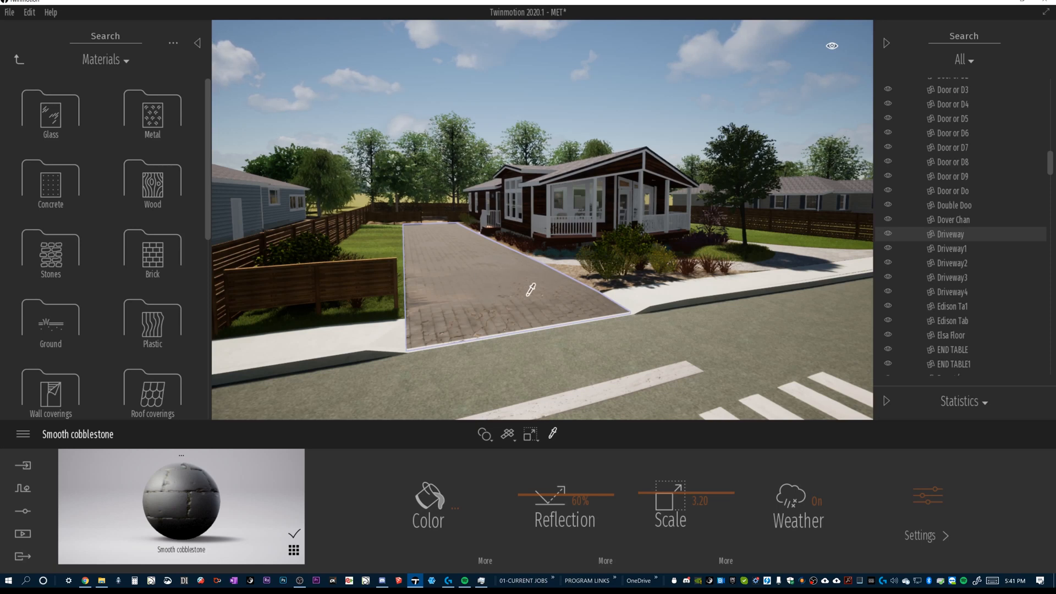